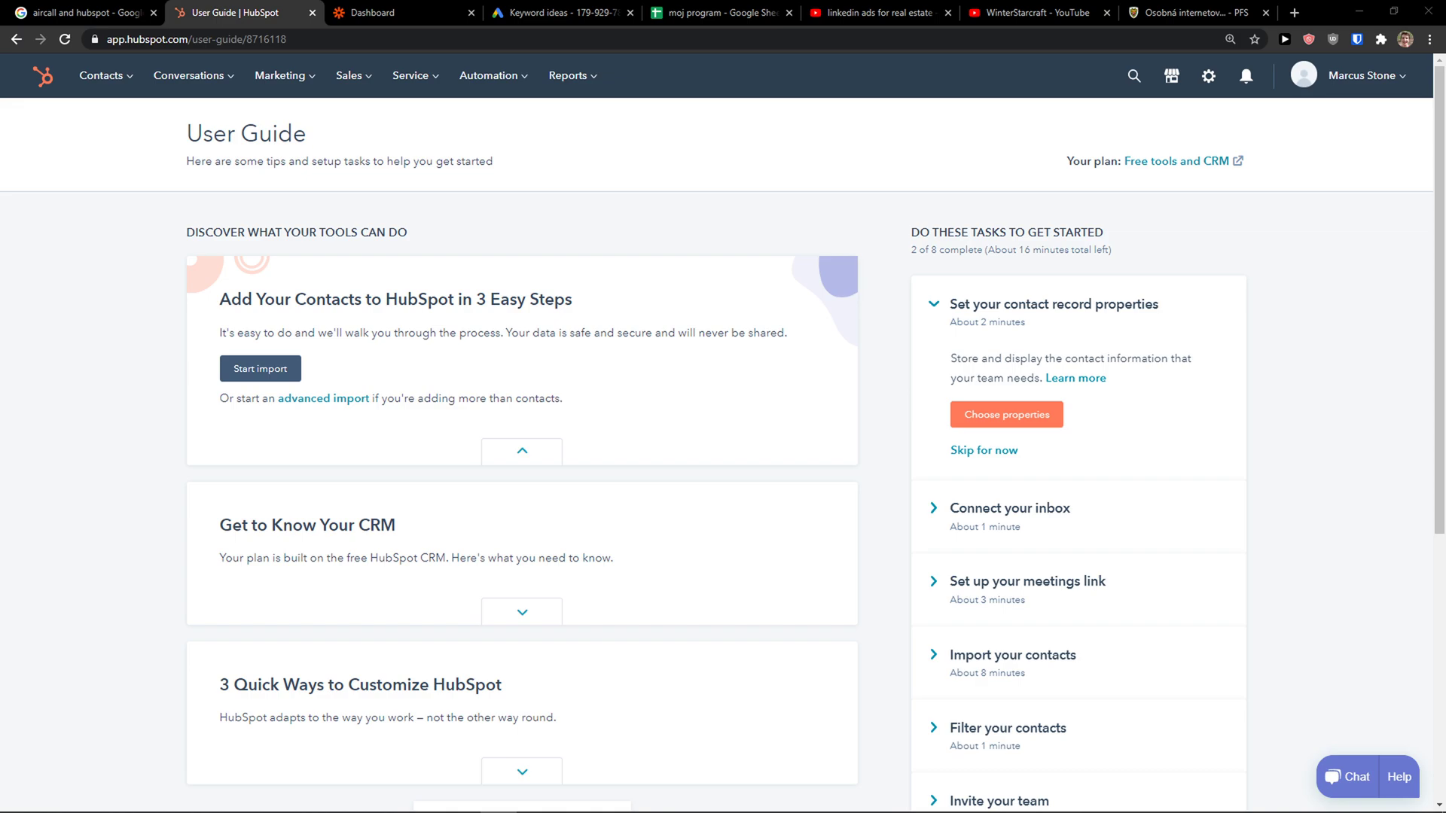
Scroll down through the HubSpot App Marketplace page.
{"action": "scroll", "scroll_direction": "down", "scroll_amount": 3}
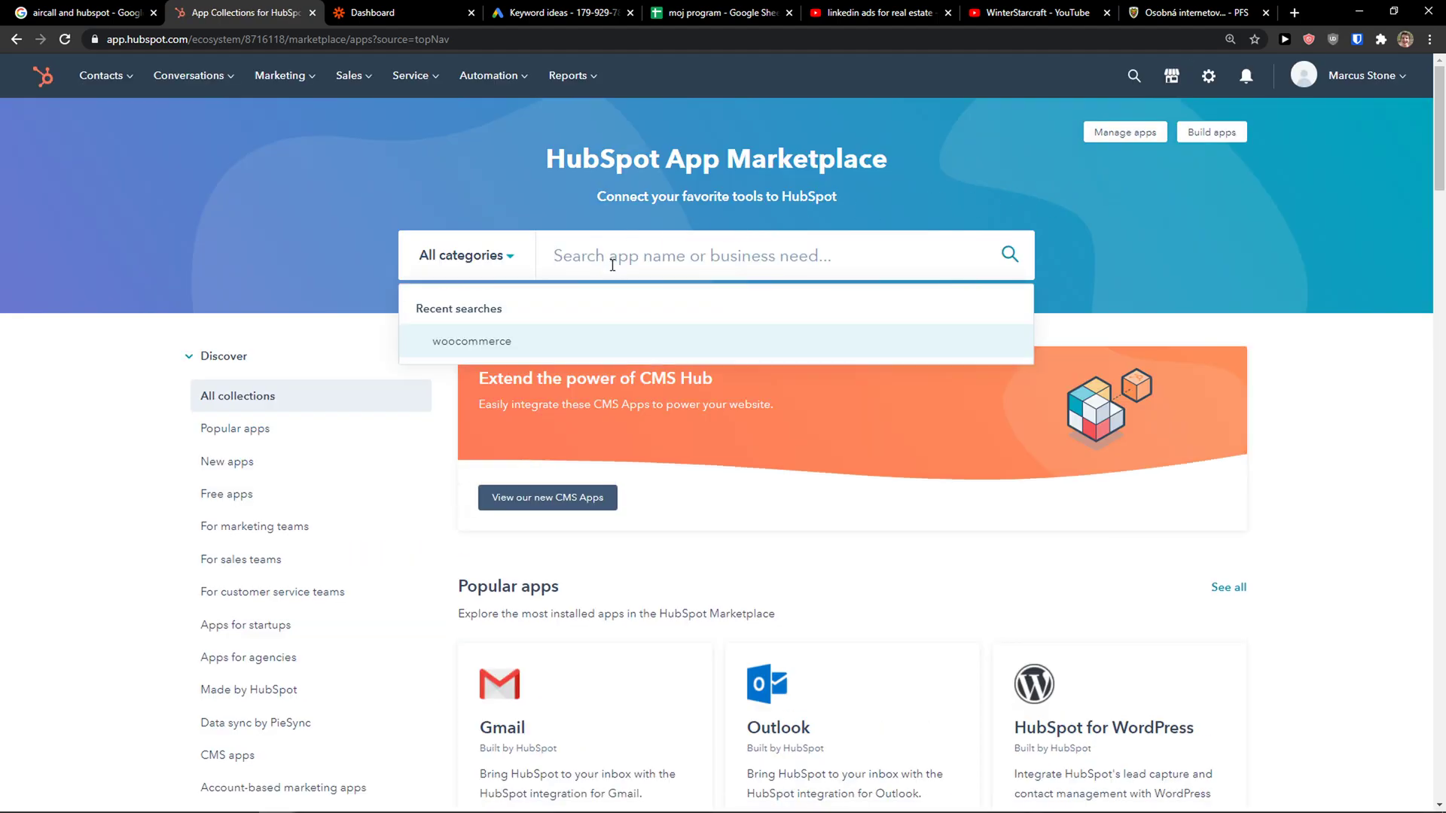
Search the marketplace for 'zen', open the Zendesk listing, and view its overview screenshot.
{"action": "type", "text": "zen"}
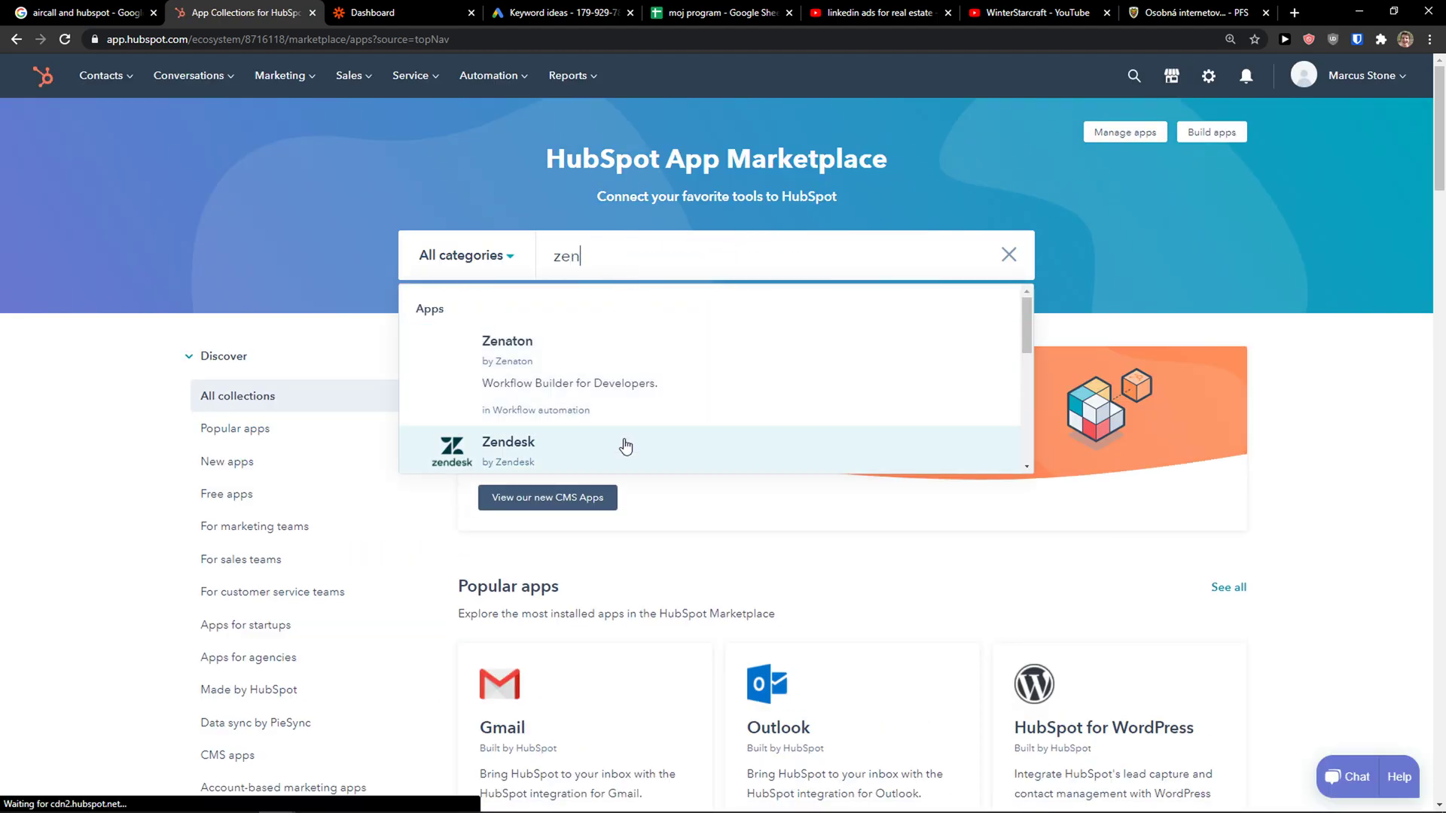
{"action": "left_click", "coordinate": [507, 452]}
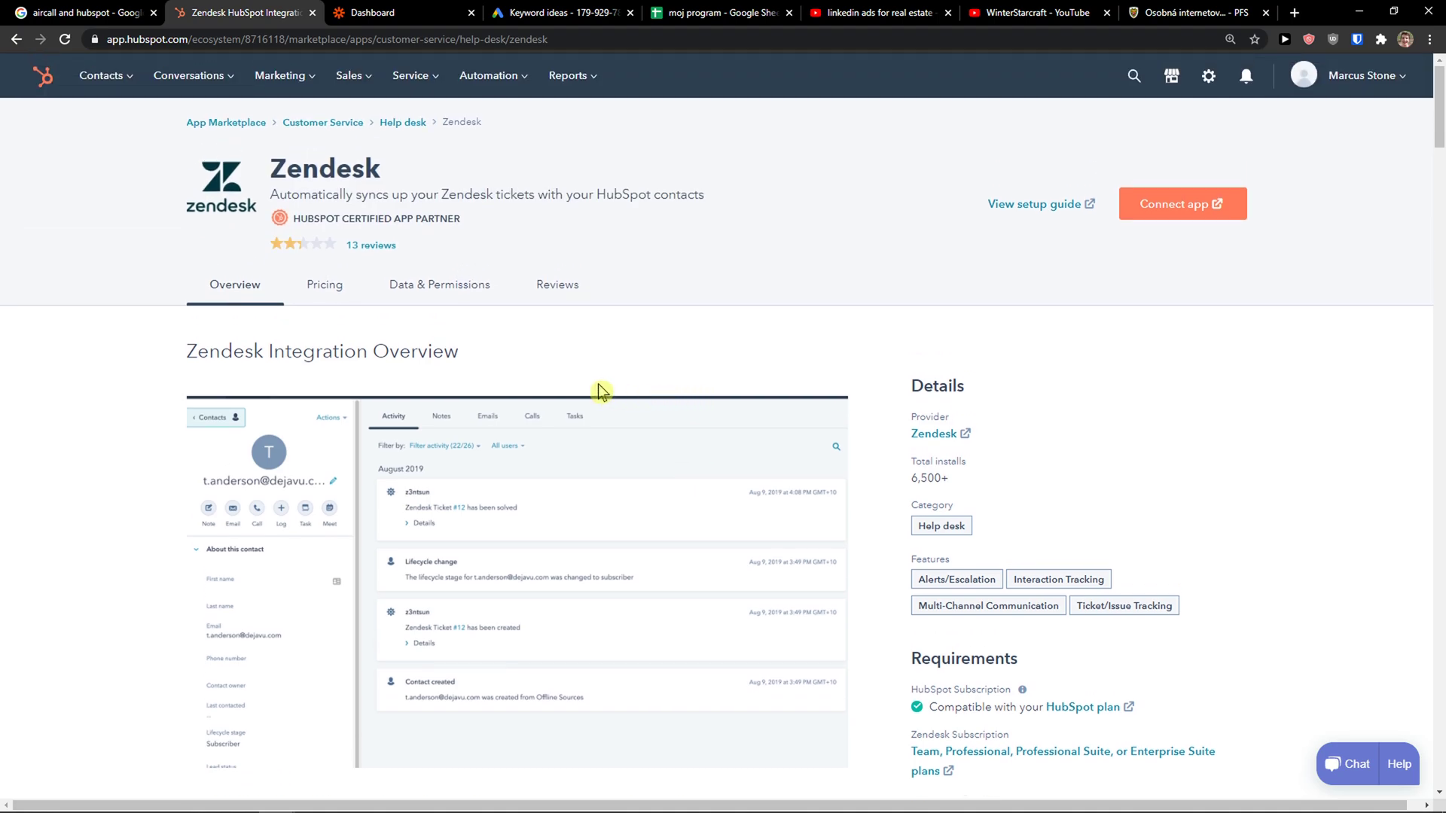
{"action": "mouse_move", "coordinate": [370, 245]}
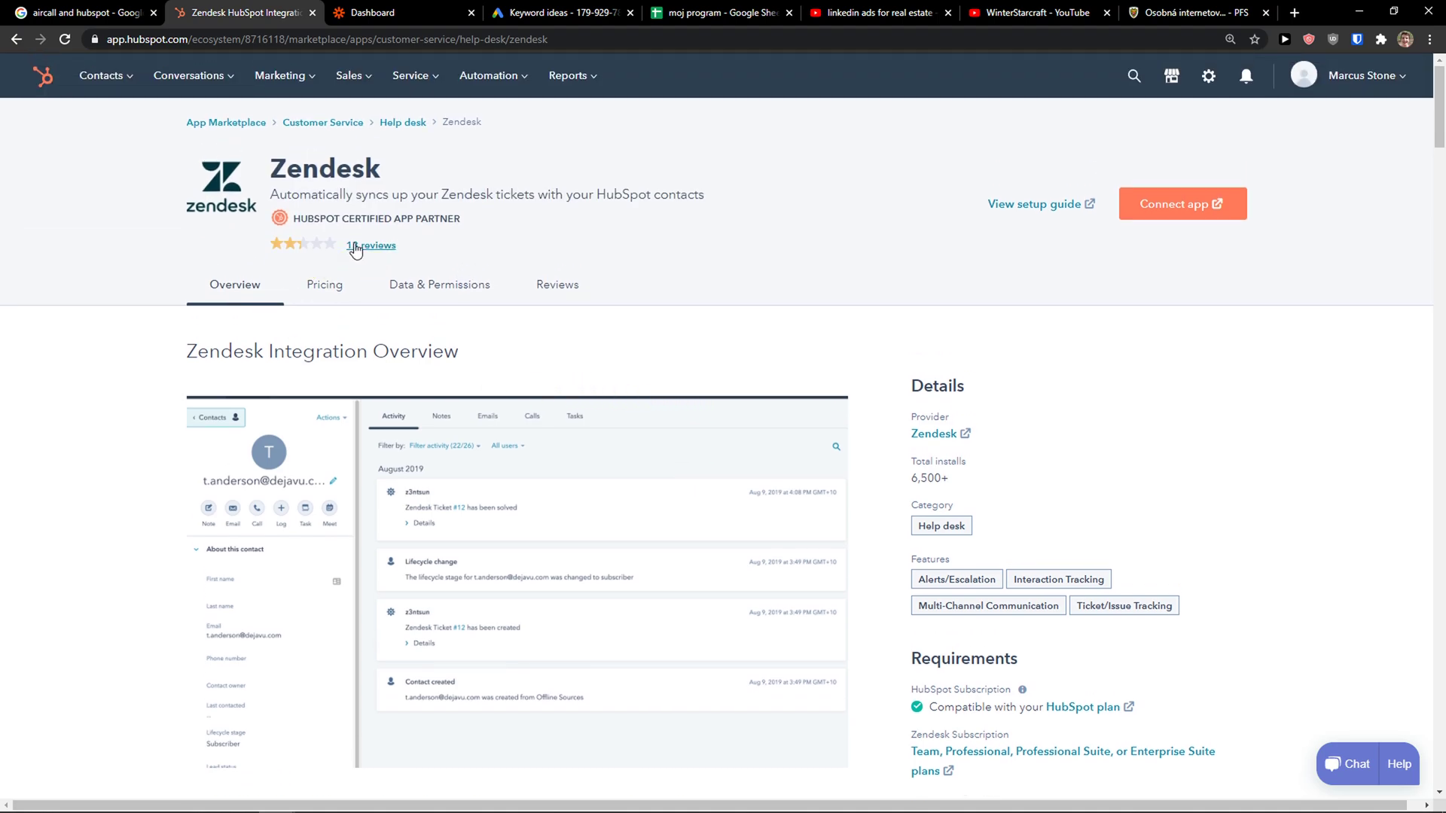
{"action": "scroll", "scroll_direction": "down", "scroll_amount": 3}
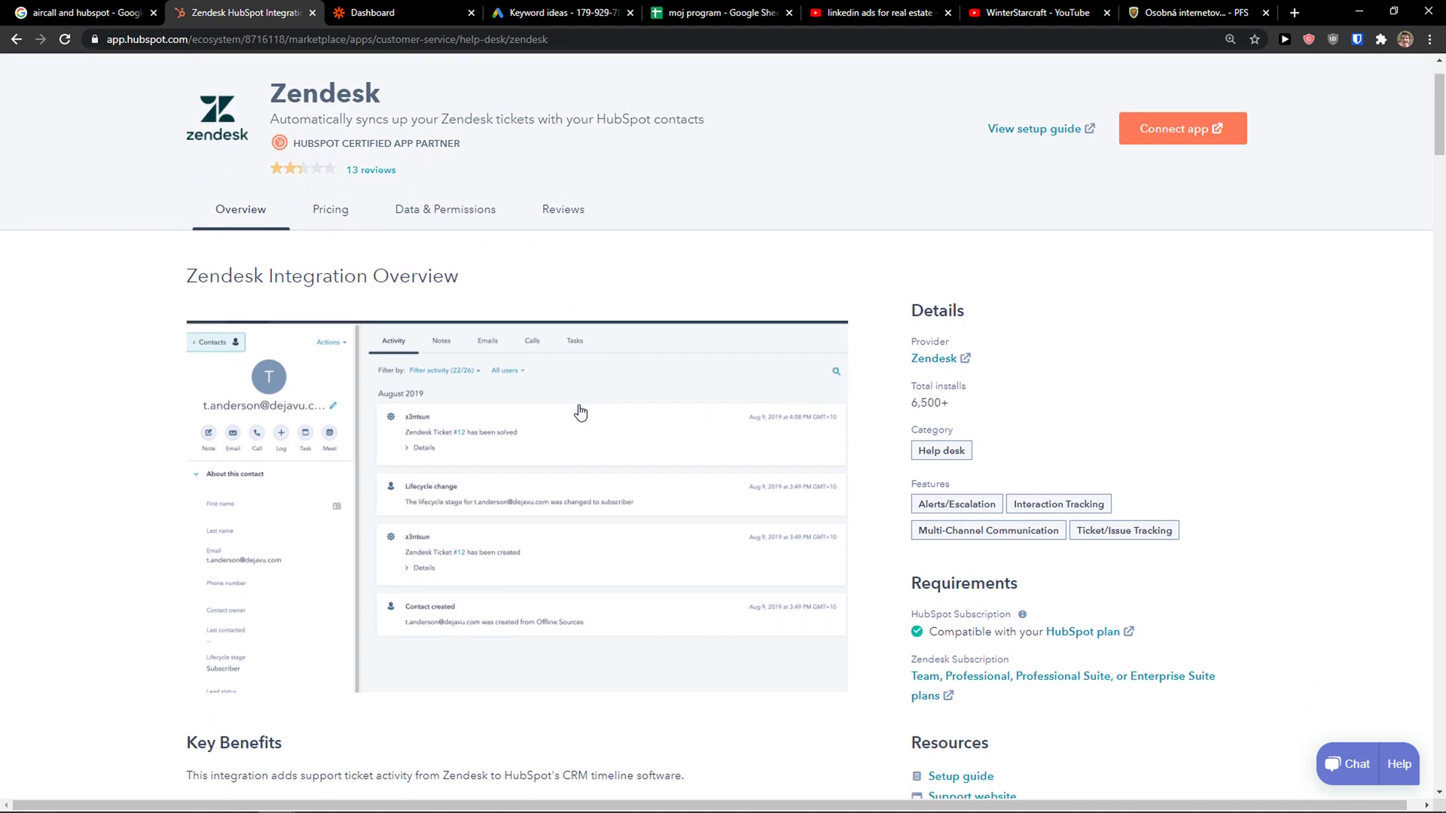
{"action": "left_click", "coordinate": [329, 209]}
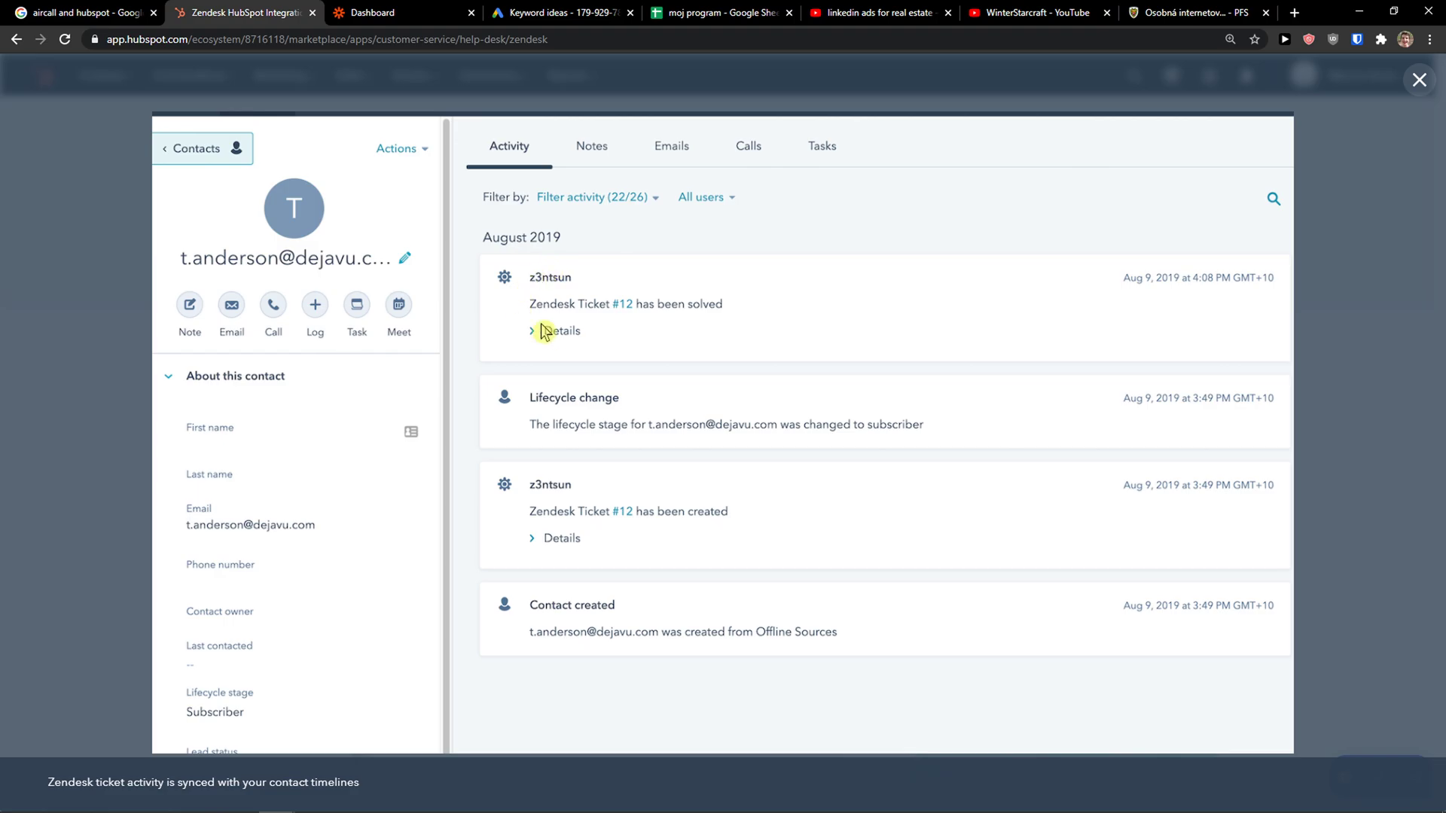
{"action": "mouse_move", "coordinate": [1262, 412]}
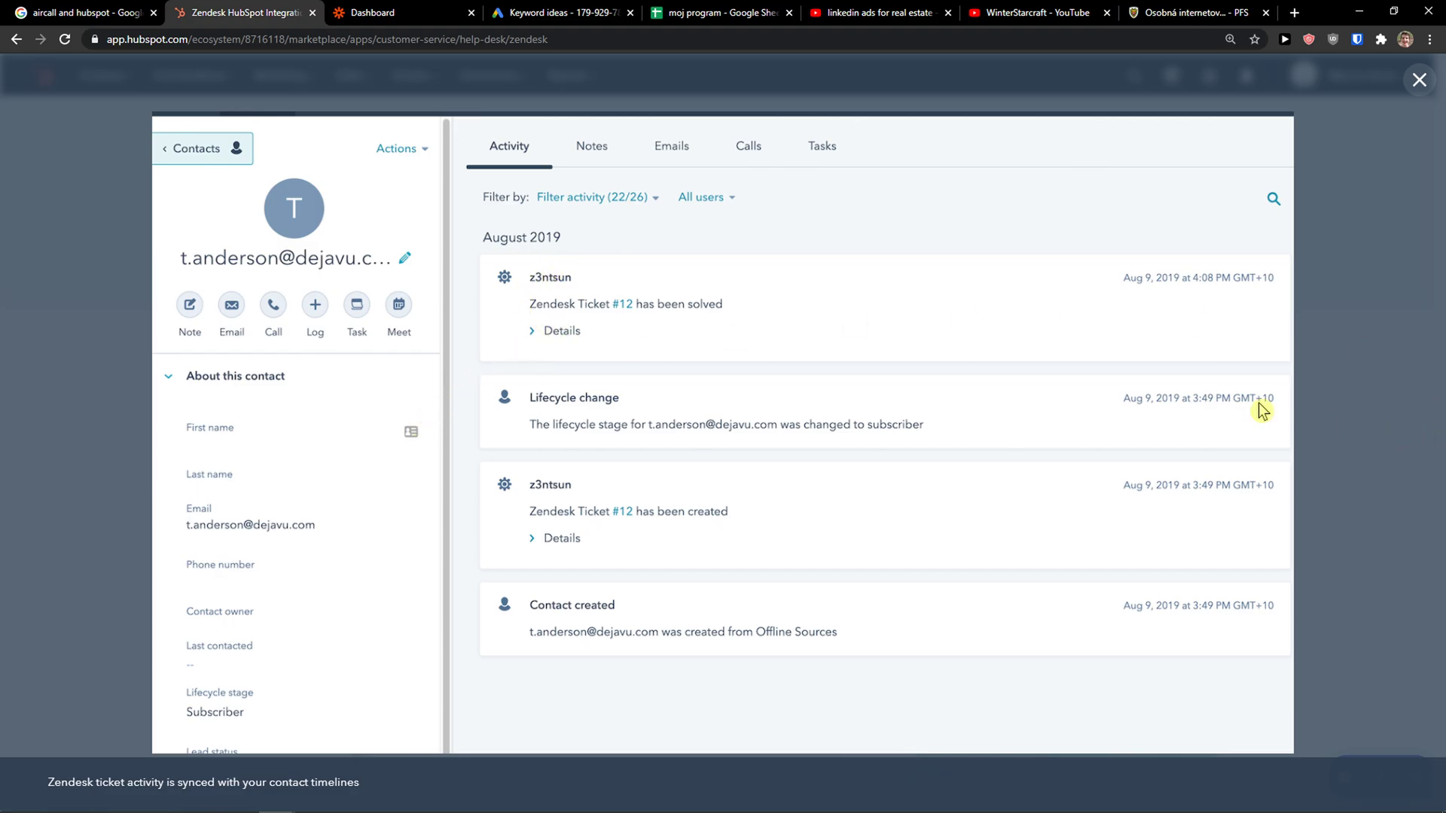
{"action": "left_click", "coordinate": [1418, 79]}
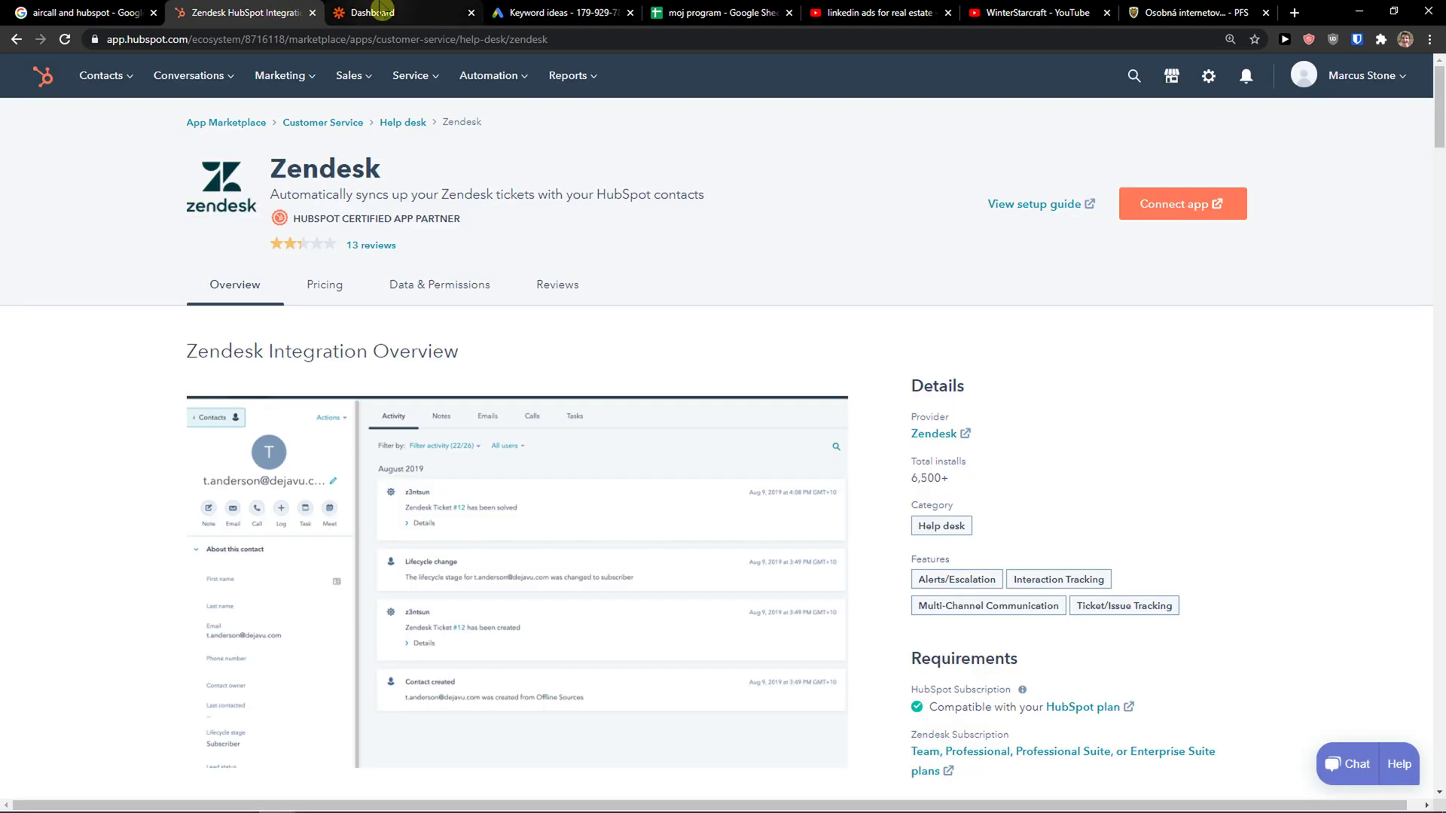
In the Zapier dashboard, pick HubSpot and Zendesk as the workflow's two apps.
{"action": "left_click", "coordinate": [403, 12]}
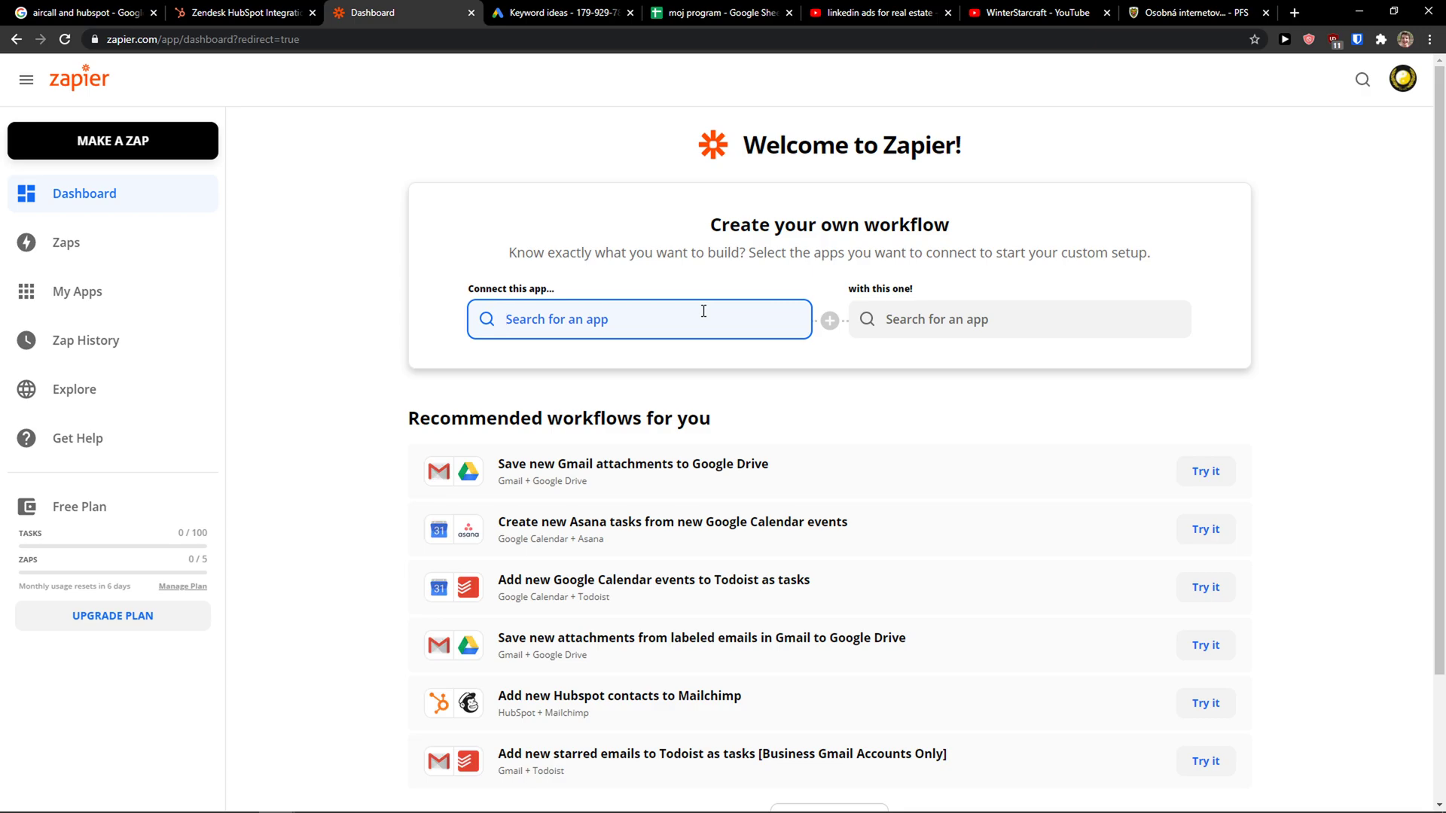
{"action": "type", "text": "HubSpot"}
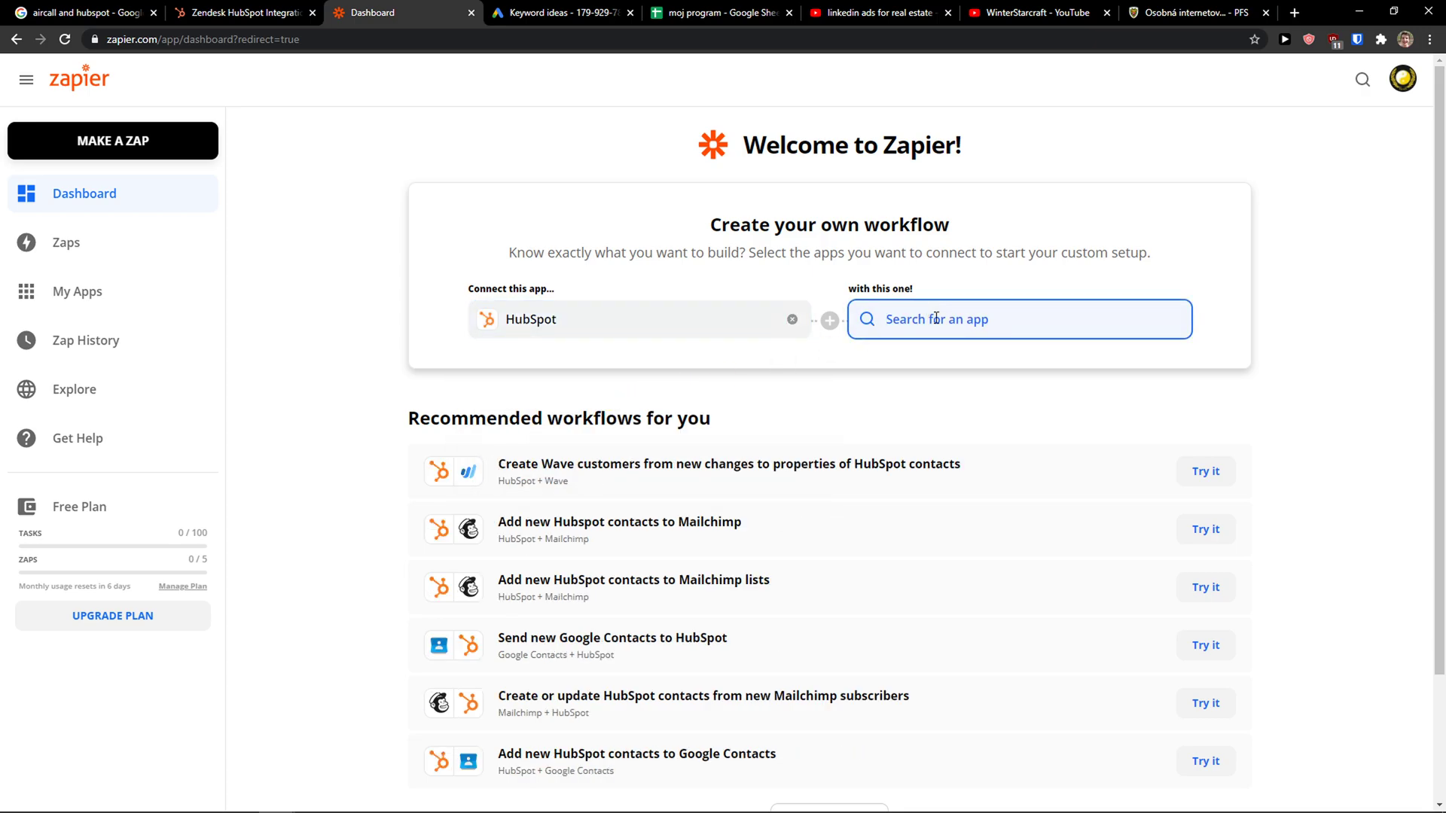
{"action": "type", "text": "Zendesk"}
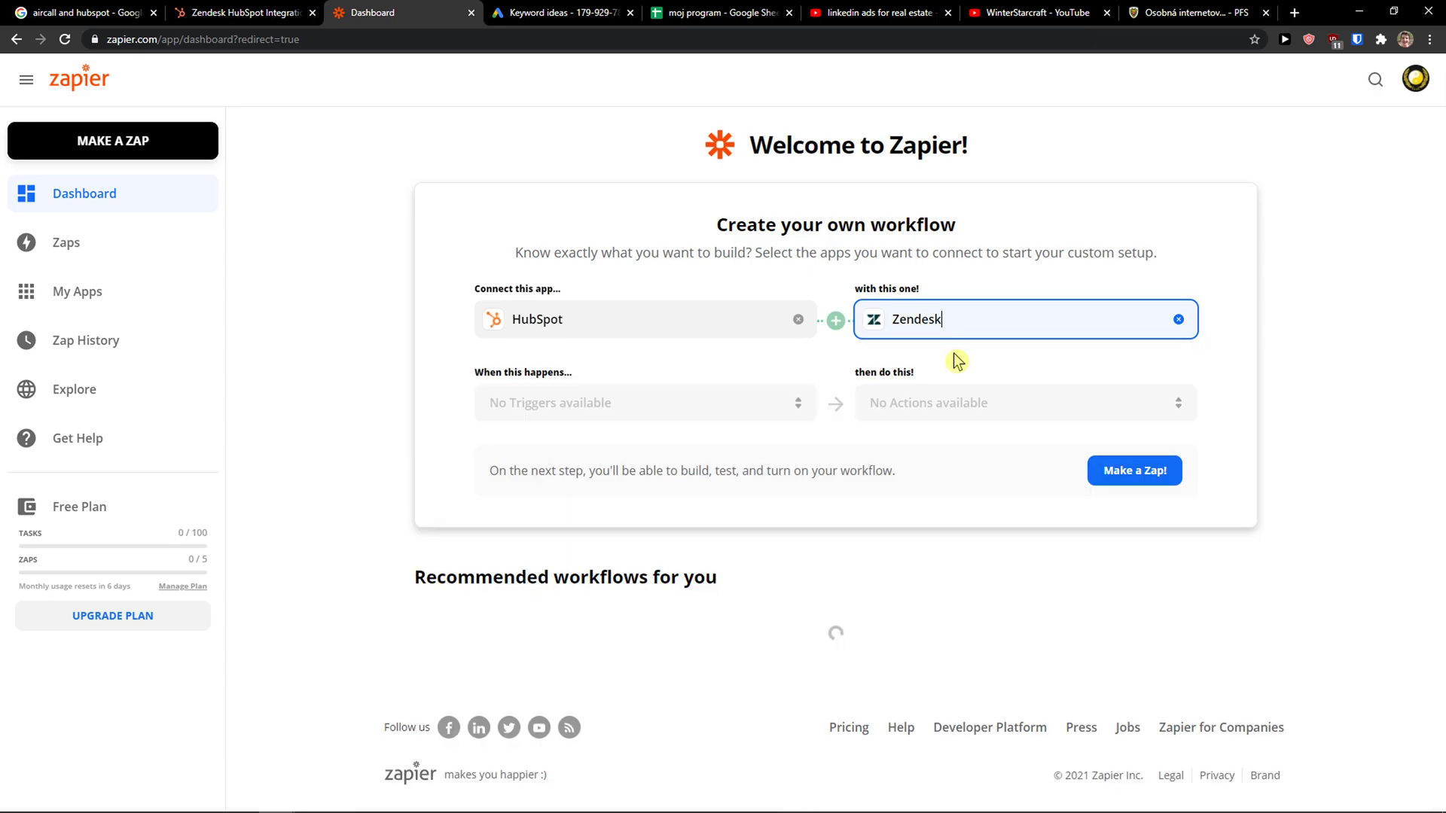
Browse the list of available HubSpot triggers.
{"action": "left_click", "coordinate": [638, 402]}
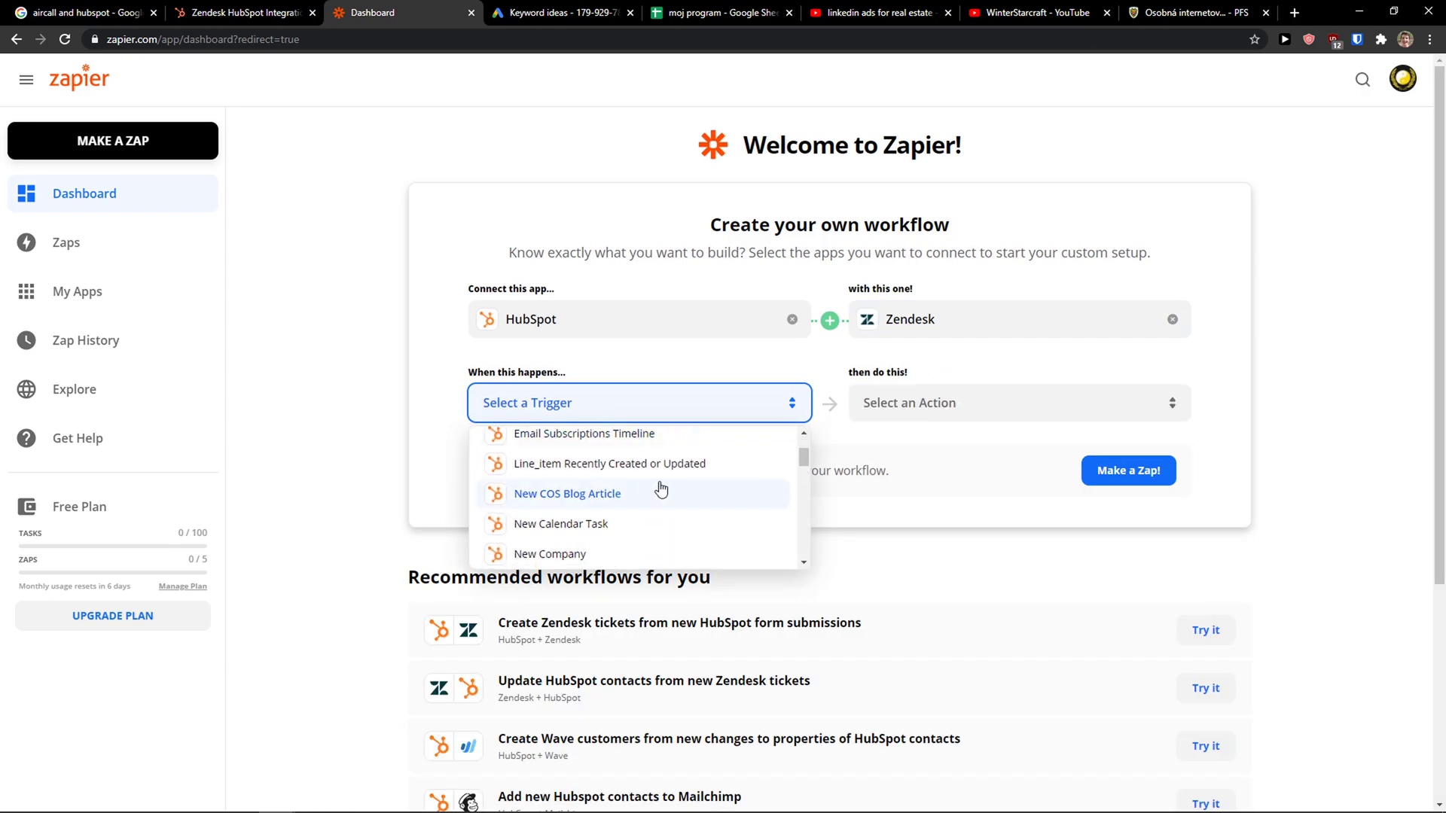
{"action": "scroll", "scroll_direction": "down", "scroll_amount": 3}
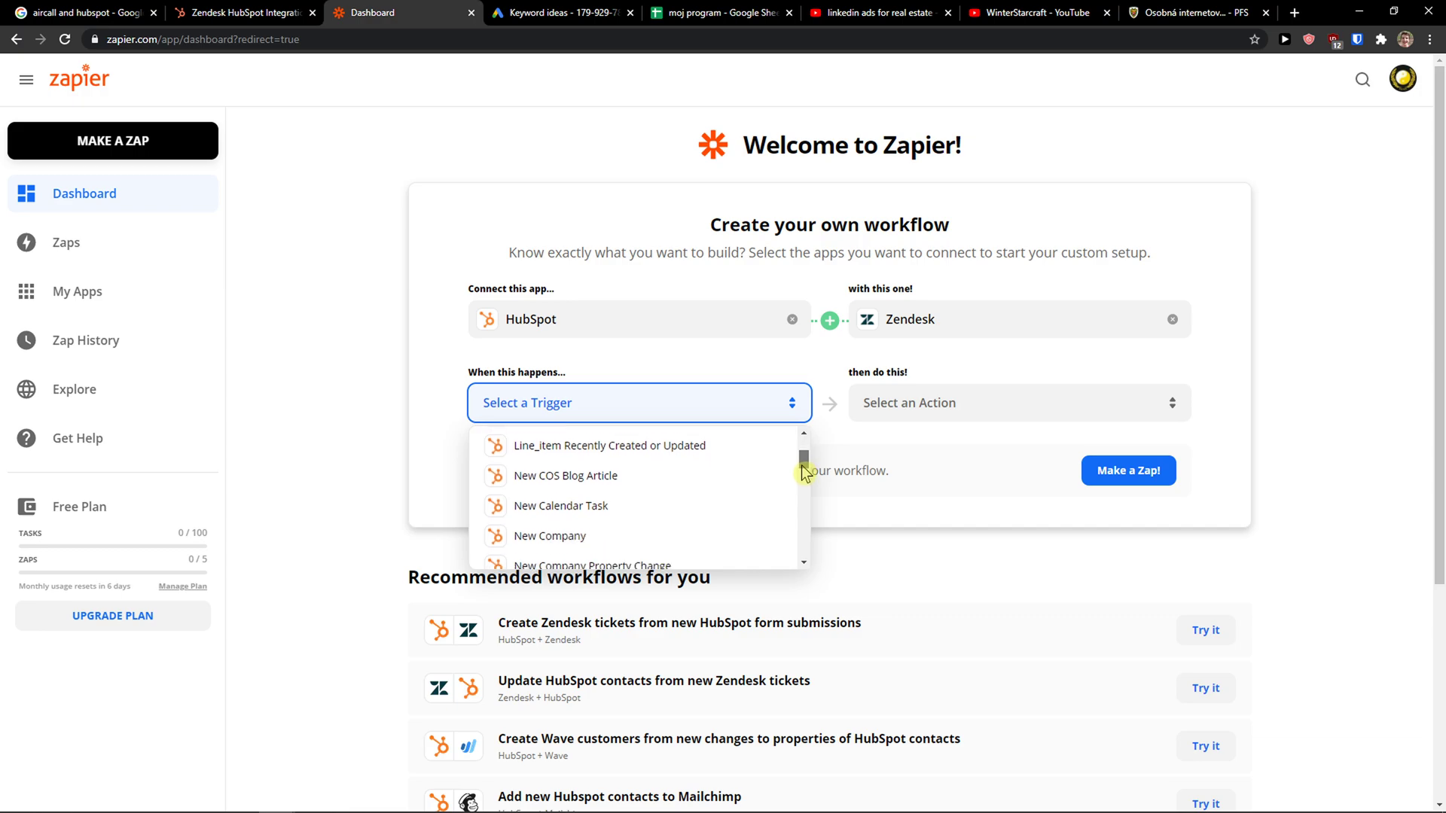
{"action": "scroll", "scroll_direction": "down", "scroll_amount": 3}
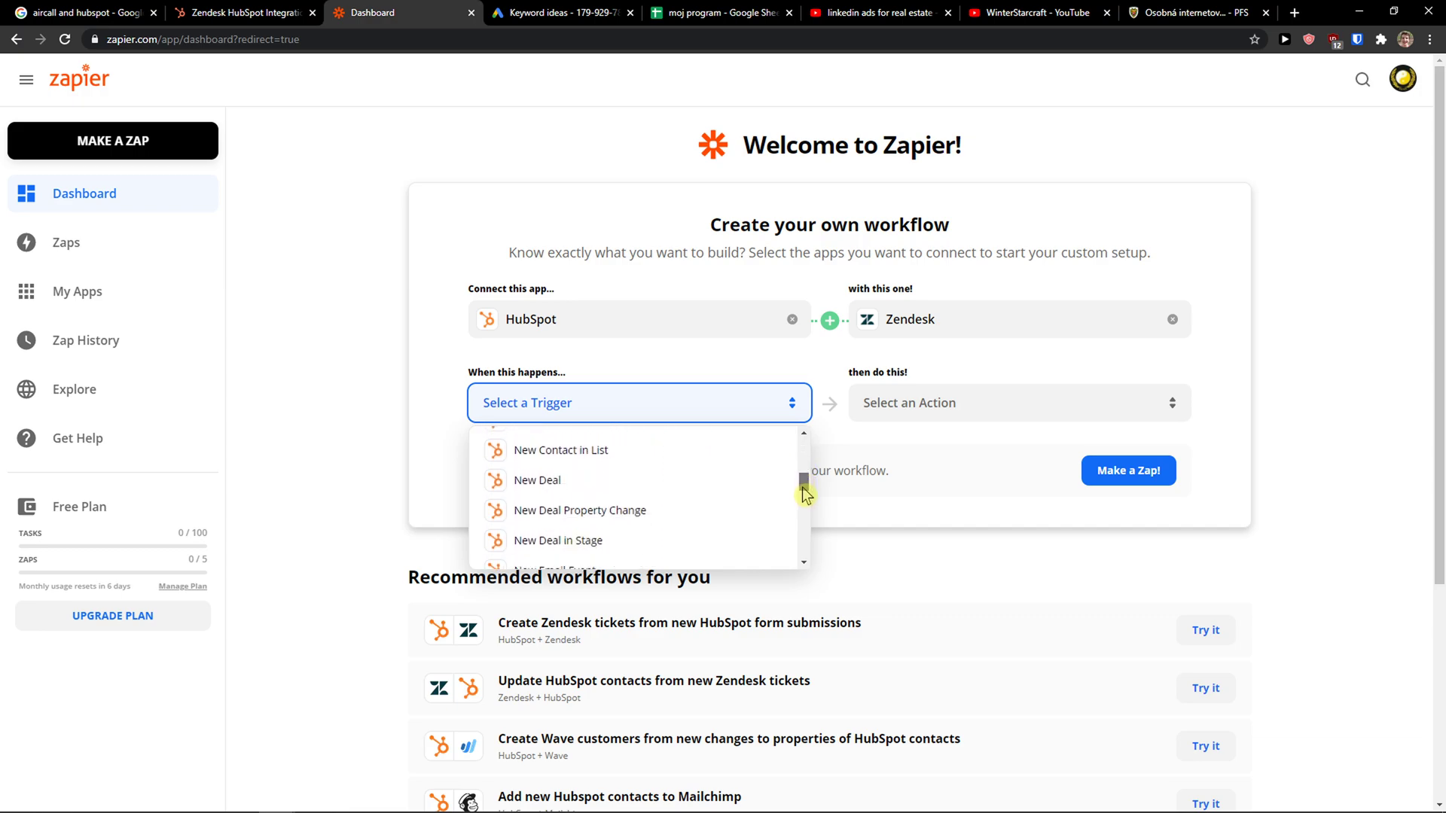
{"action": "scroll", "scroll_direction": "down", "scroll_amount": 3}
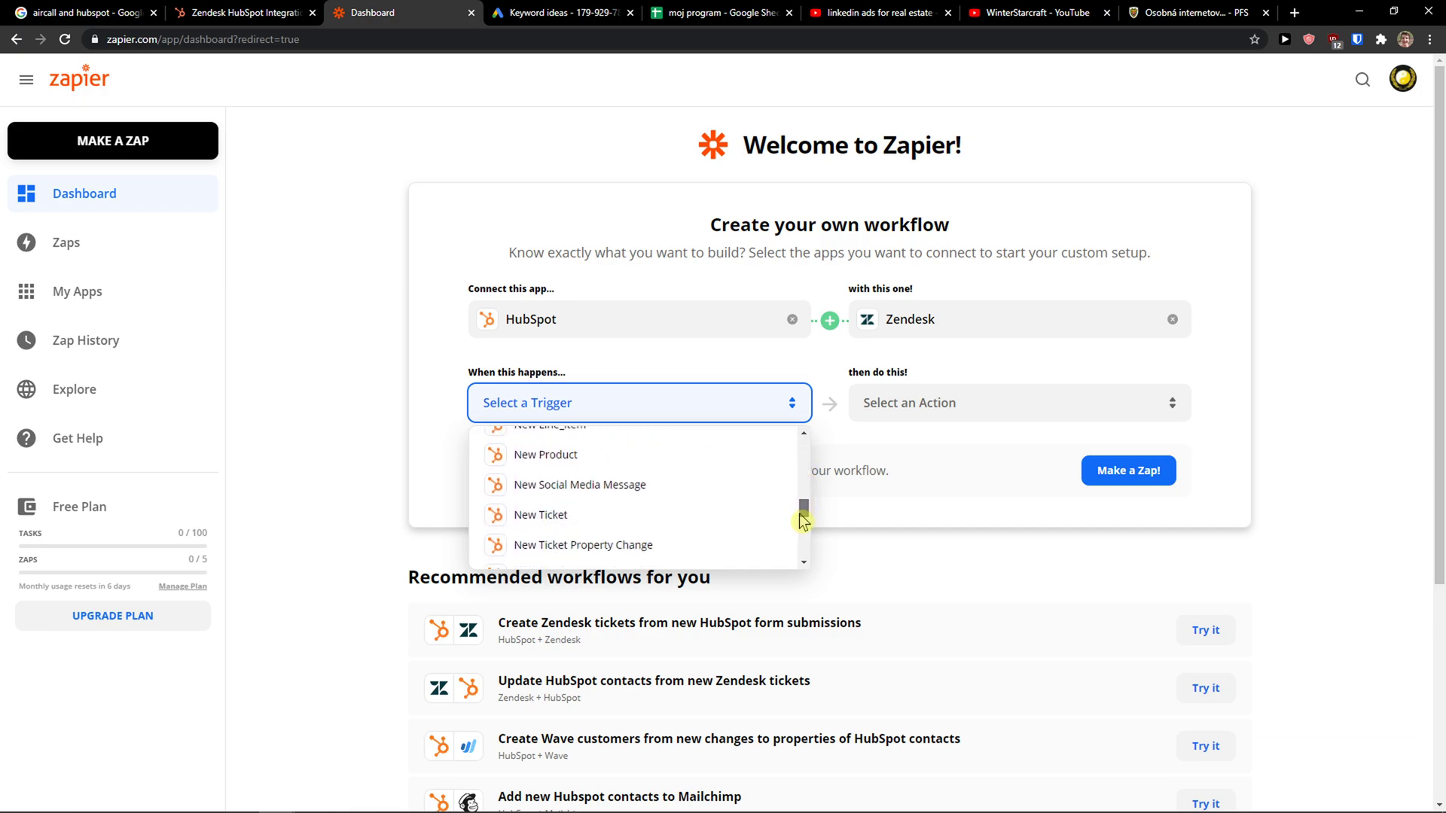
Set HubSpot New Ticket as trigger and Zendesk Create Ticket as action, then start the suggested zap.
{"action": "left_click", "coordinate": [541, 514]}
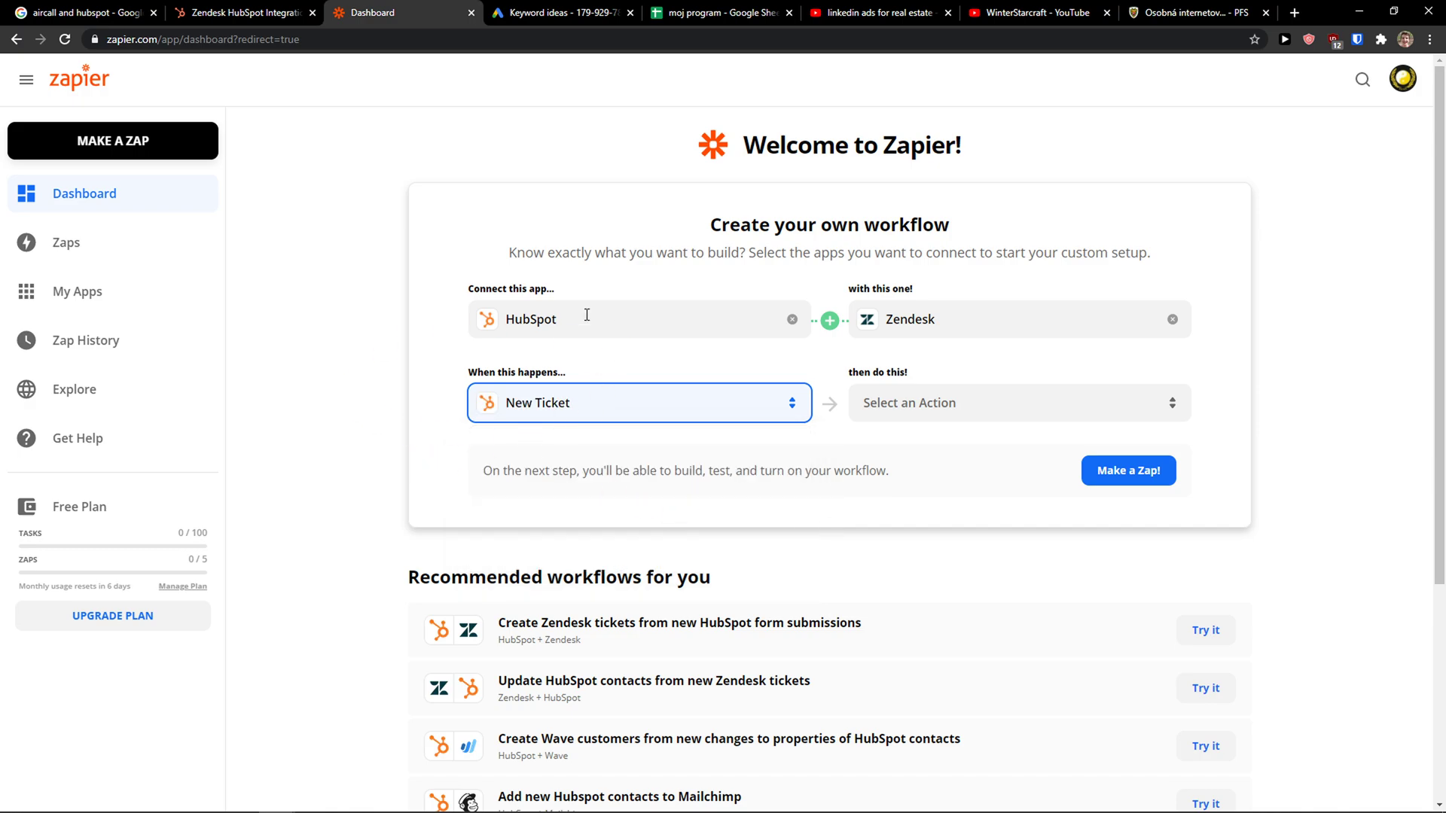
{"action": "left_click", "coordinate": [1018, 402]}
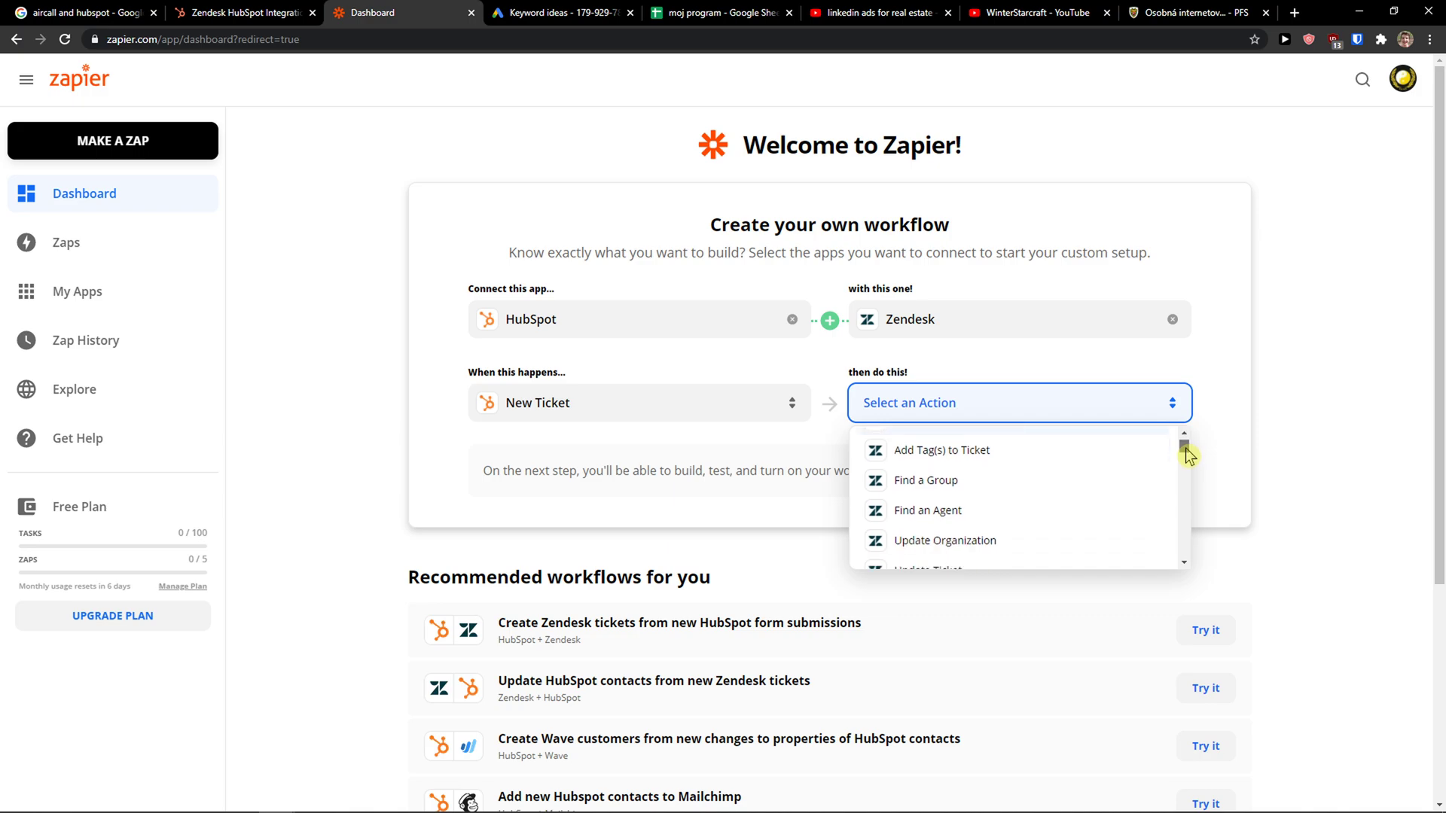
{"action": "scroll", "scroll_direction": "down", "scroll_amount": 3}
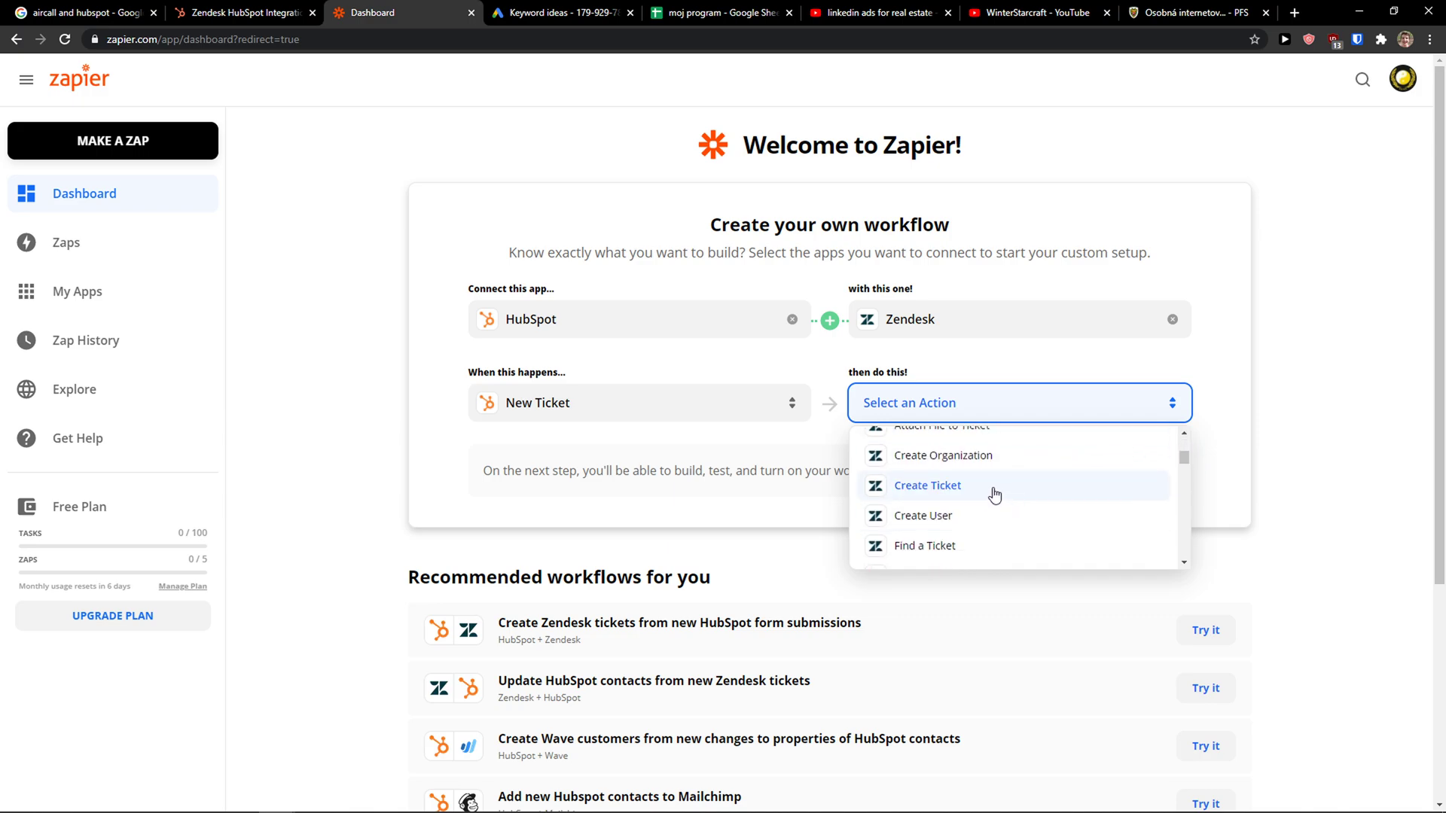
{"action": "left_click", "coordinate": [927, 485]}
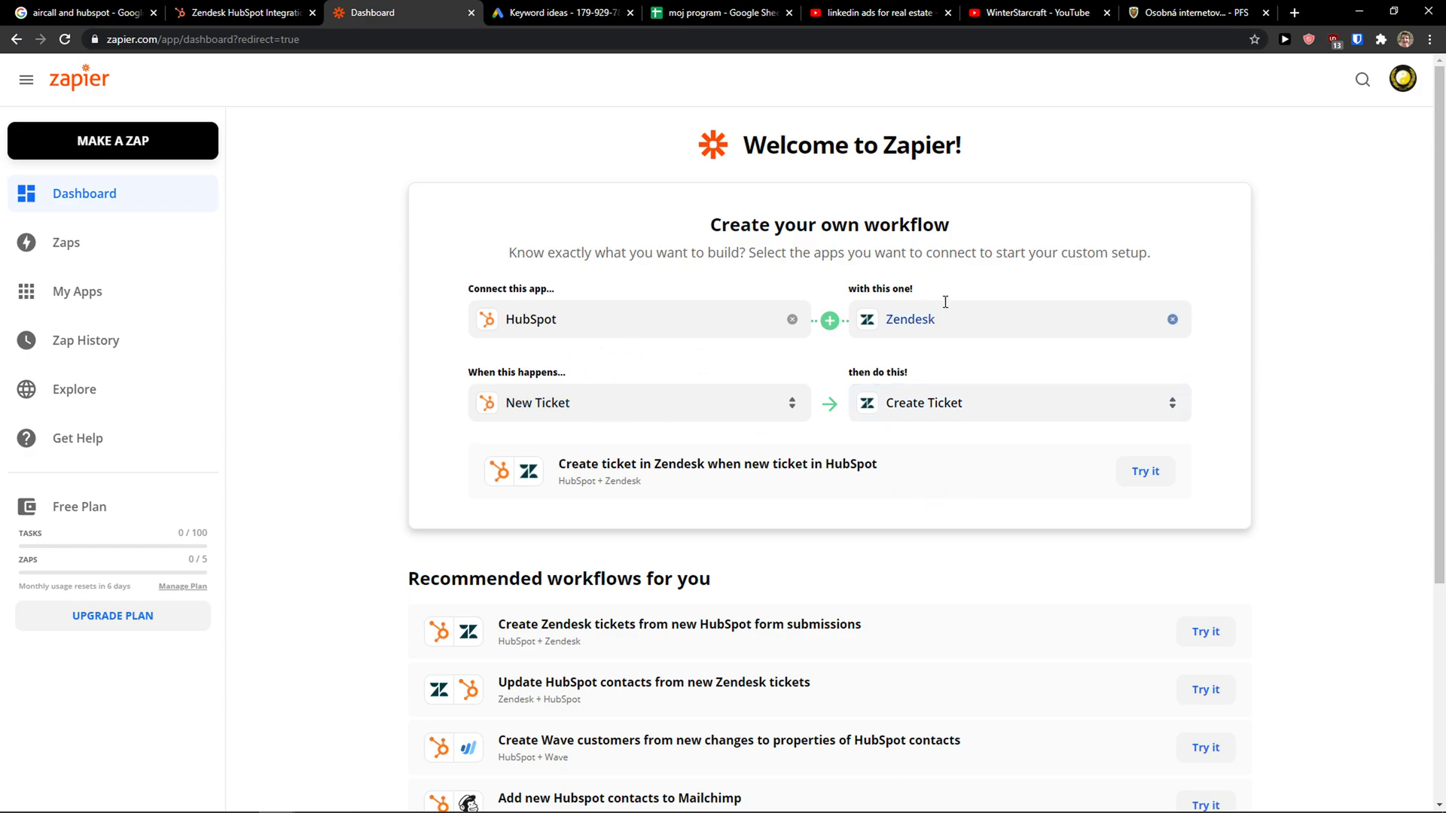
{"action": "mouse_move", "coordinate": [962, 428]}
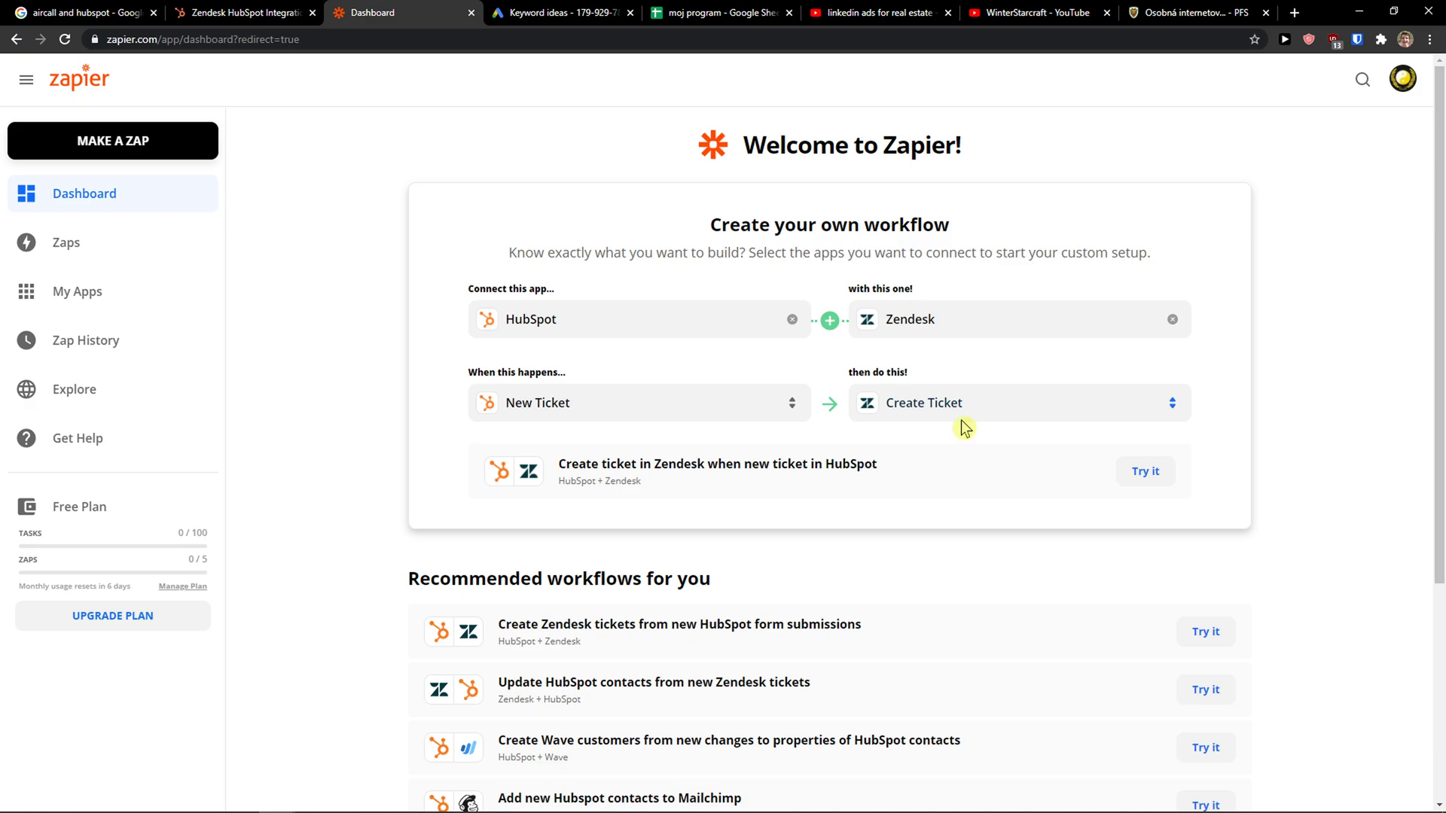
{"action": "left_click", "coordinate": [1014, 403]}
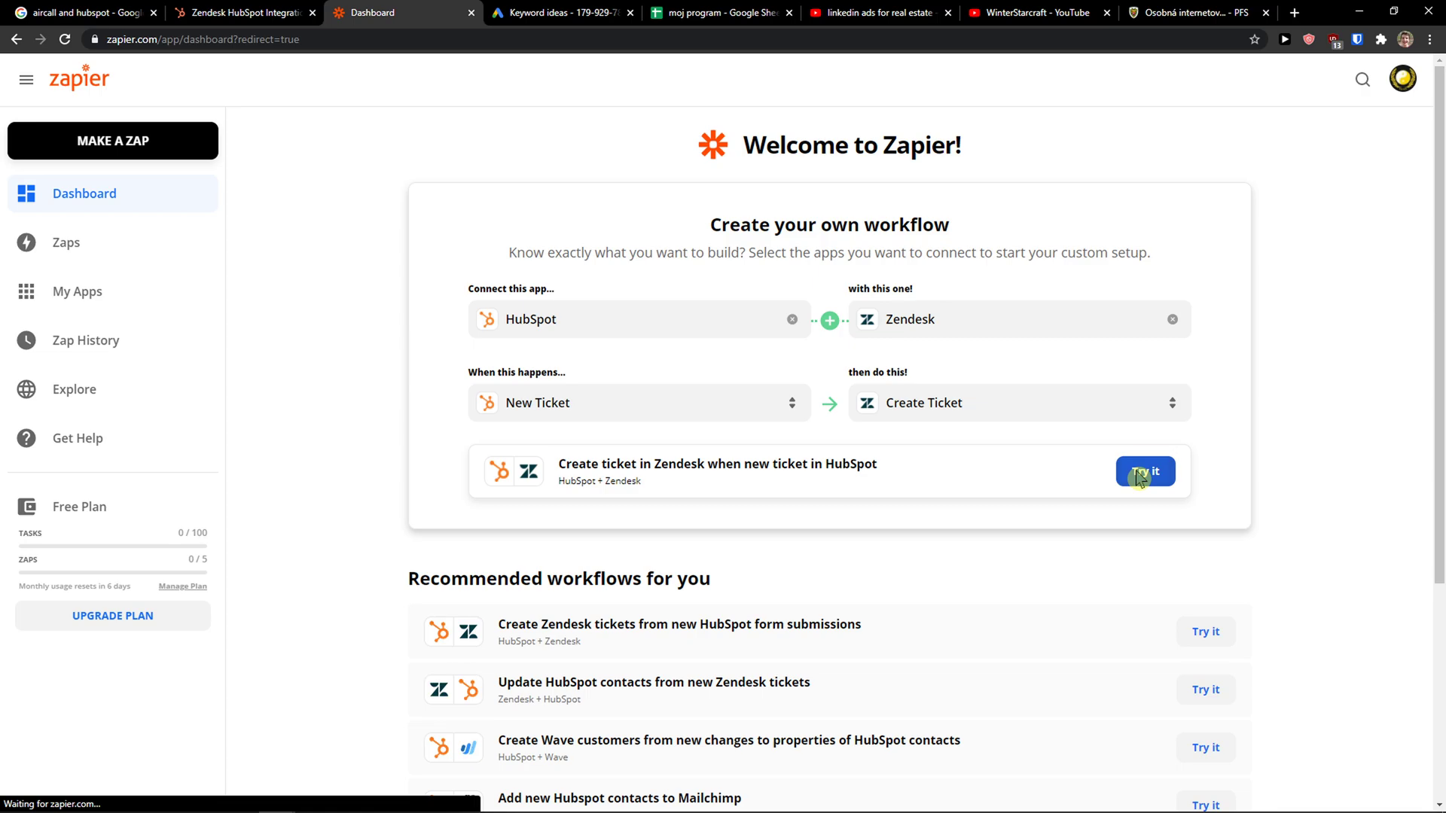
Test the HubSpot trigger, review sample Ticket A, and continue to the Zendesk action.
{"action": "left_click", "coordinate": [235, 12]}
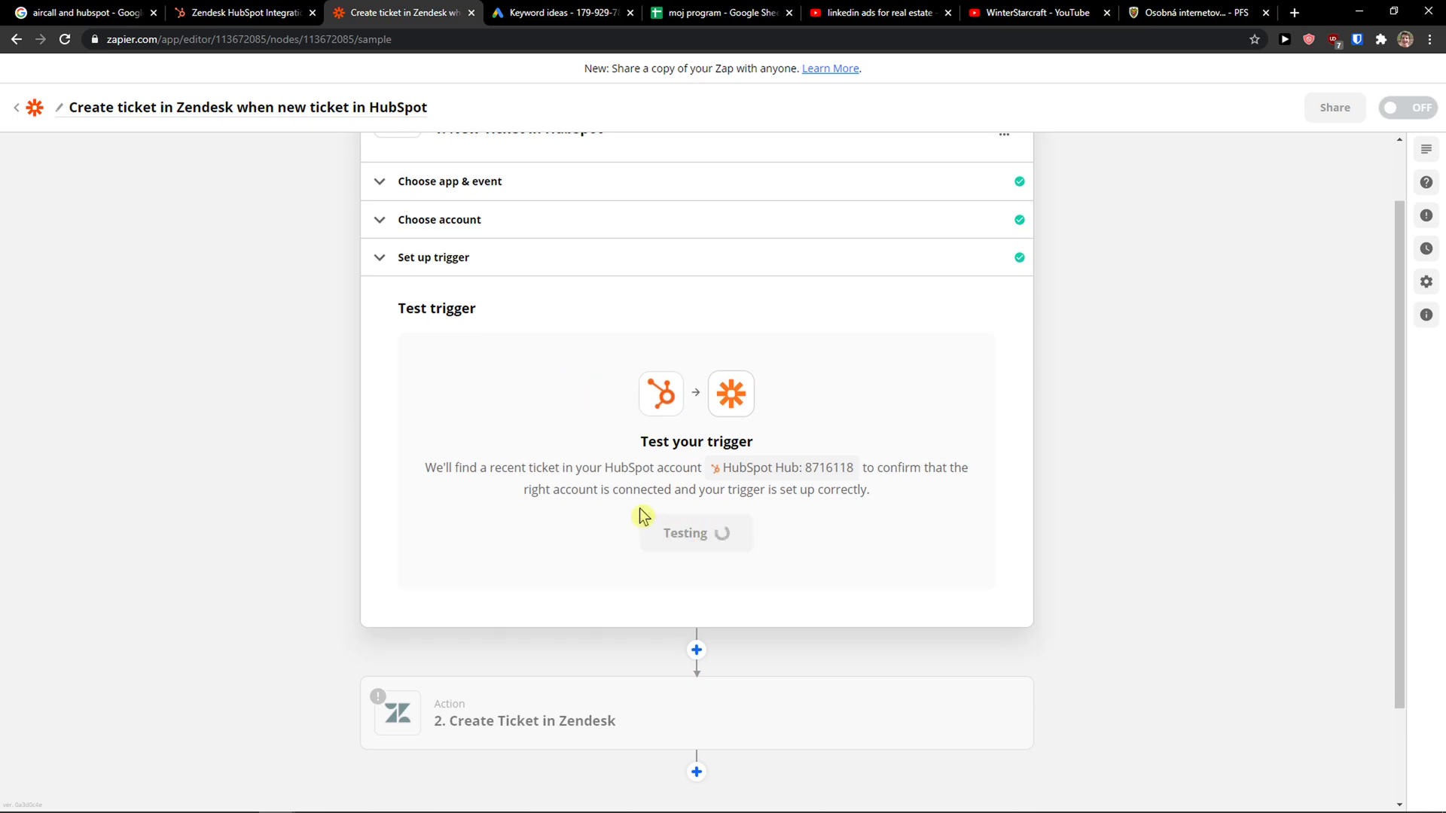
{"action": "left_click", "coordinate": [696, 533]}
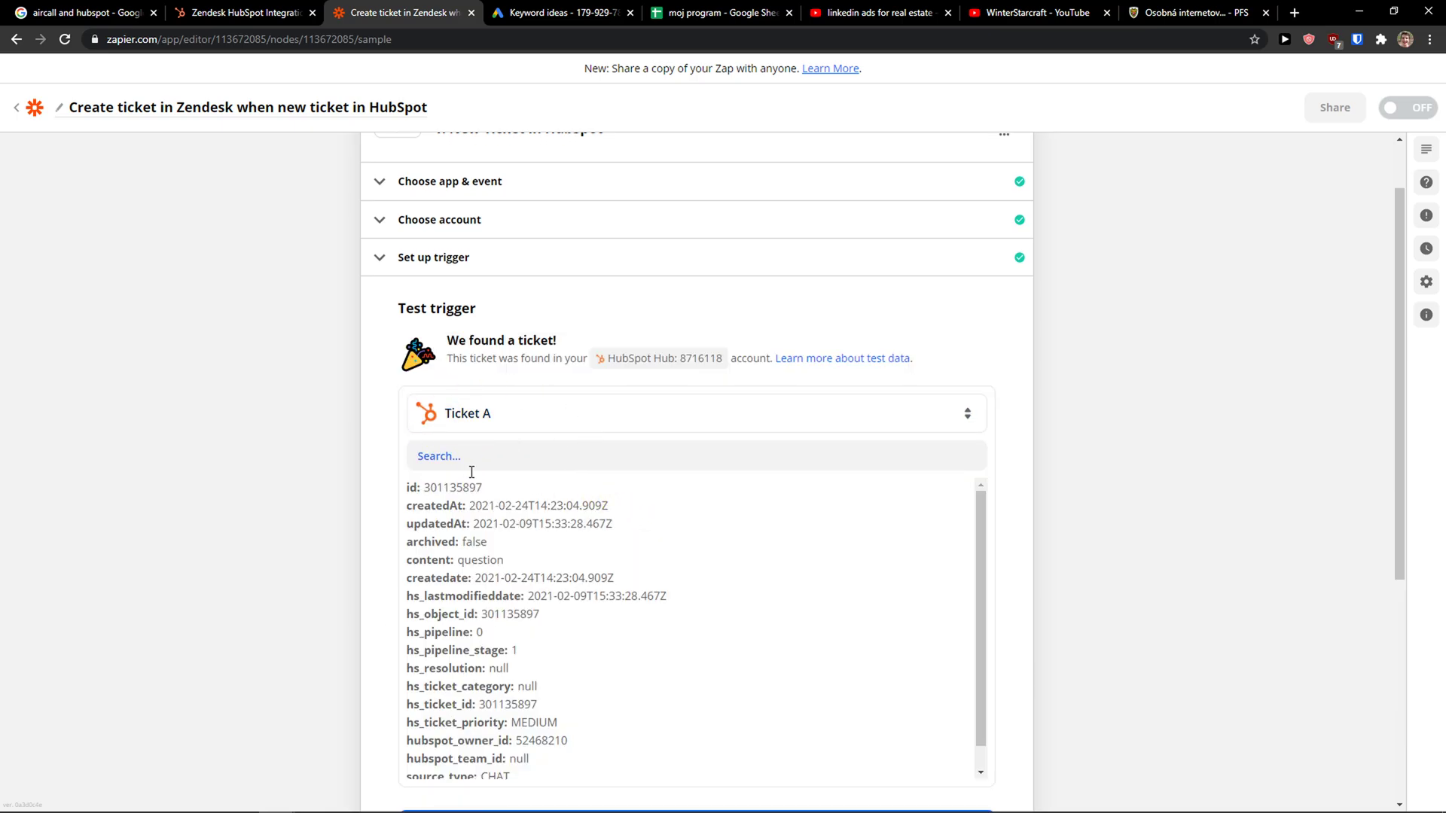
{"action": "scroll", "scroll_direction": "down", "scroll_amount": 3}
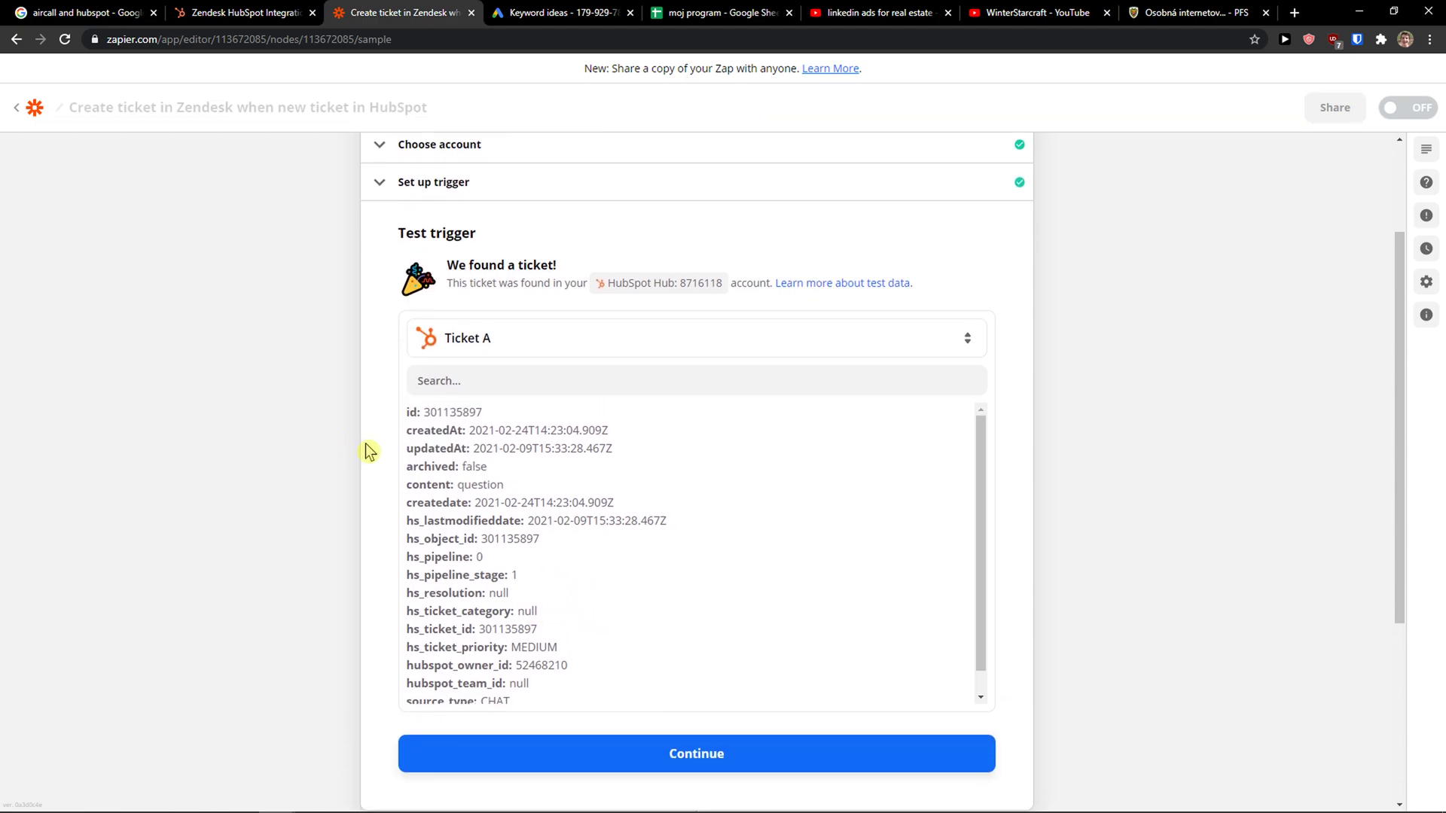
{"action": "left_click", "coordinate": [695, 754]}
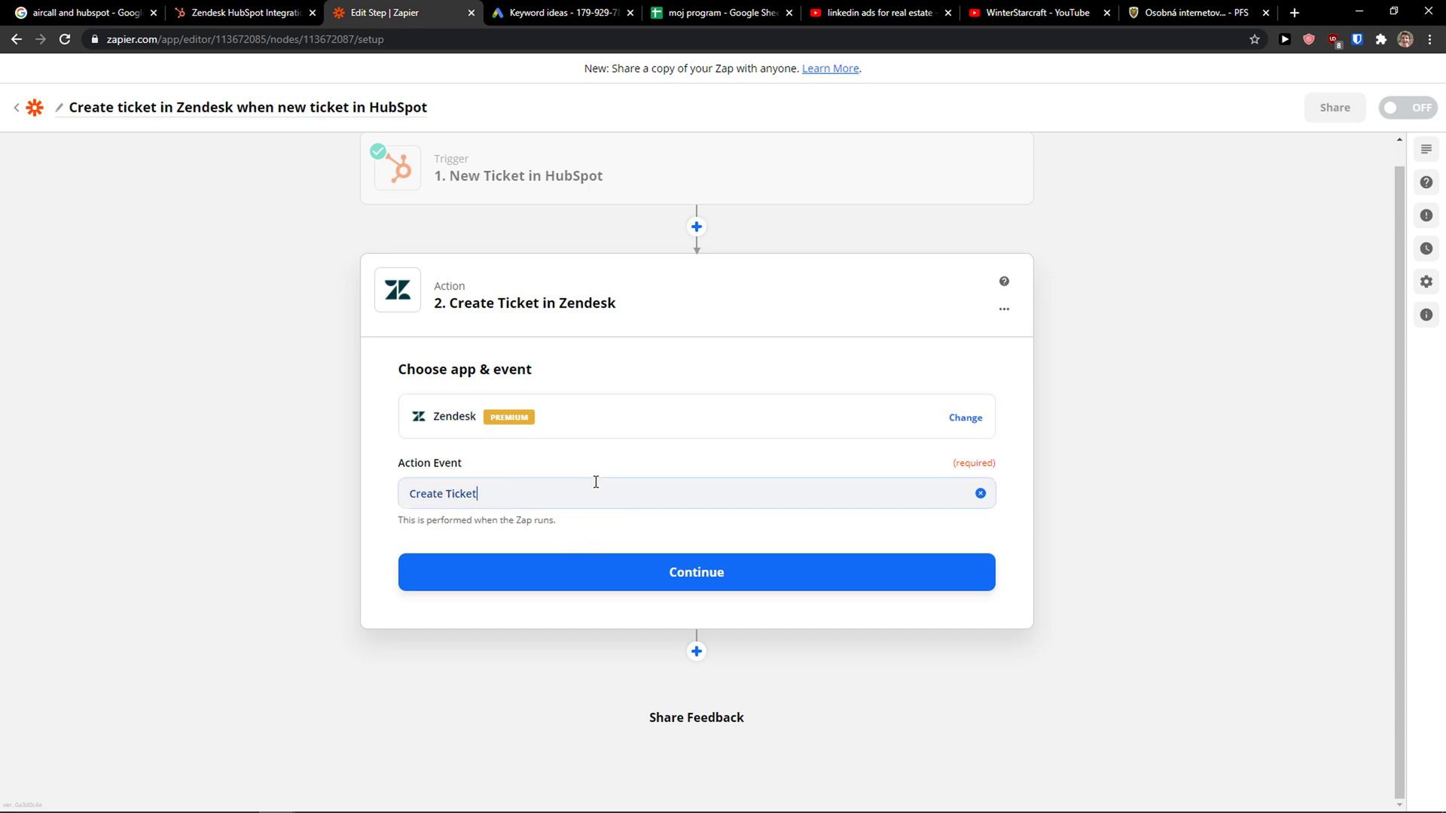
Confirm the Create Ticket event, reach the Zendesk sign-in prompt, and return to HubSpot.
{"action": "left_click", "coordinate": [695, 572]}
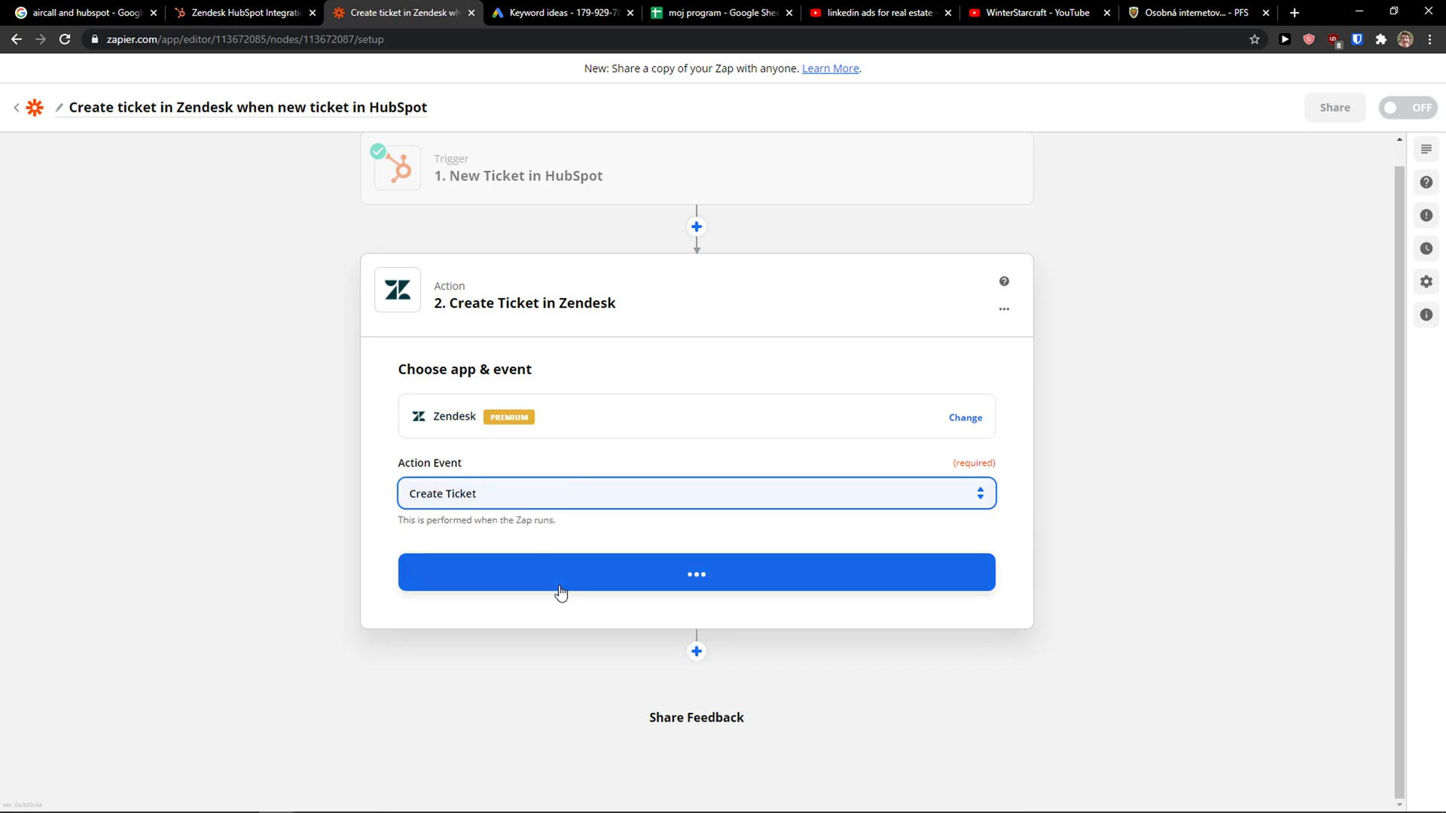
{"action": "left_click", "coordinate": [696, 572]}
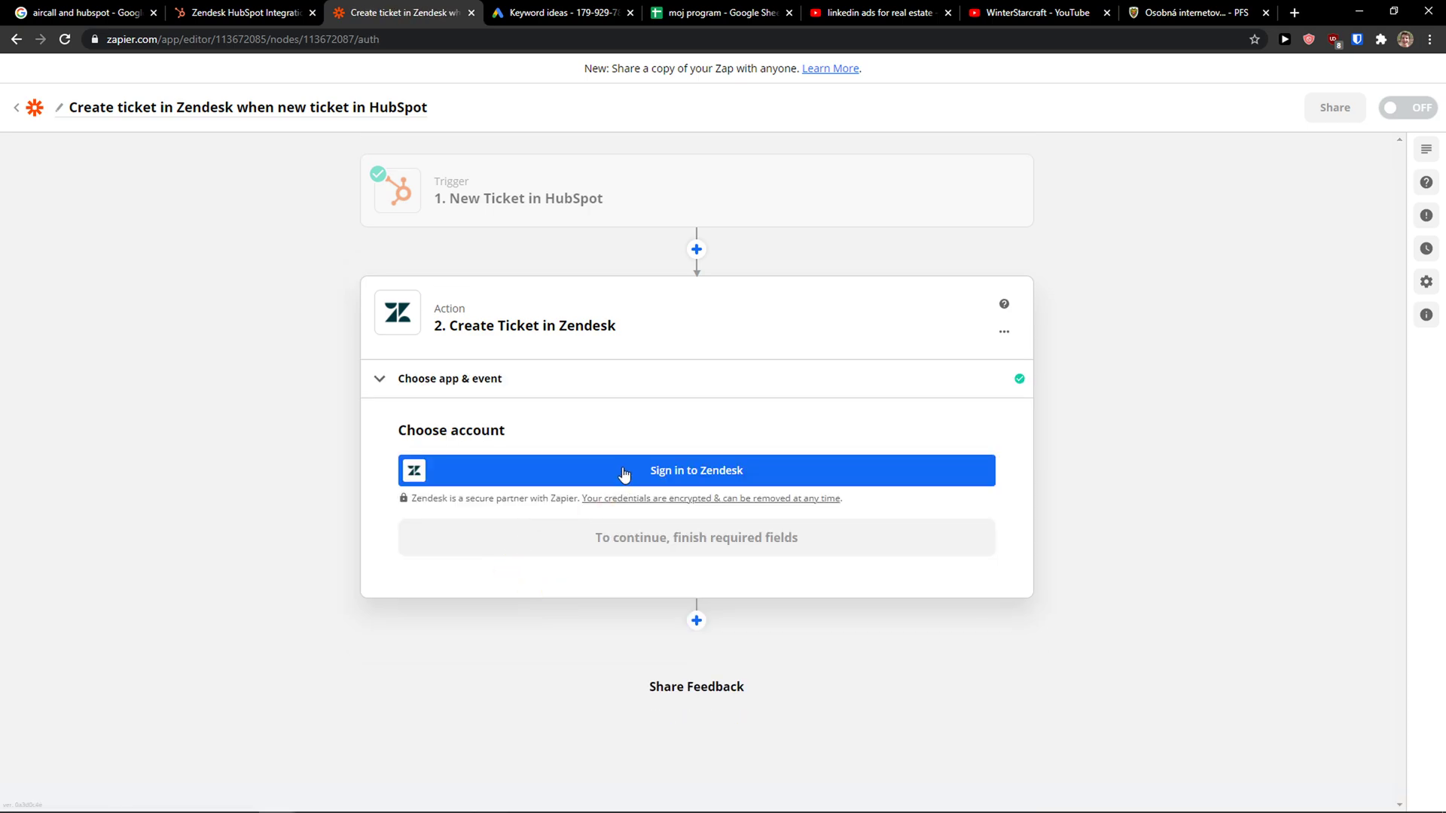
{"action": "mouse_move", "coordinate": [462, 464]}
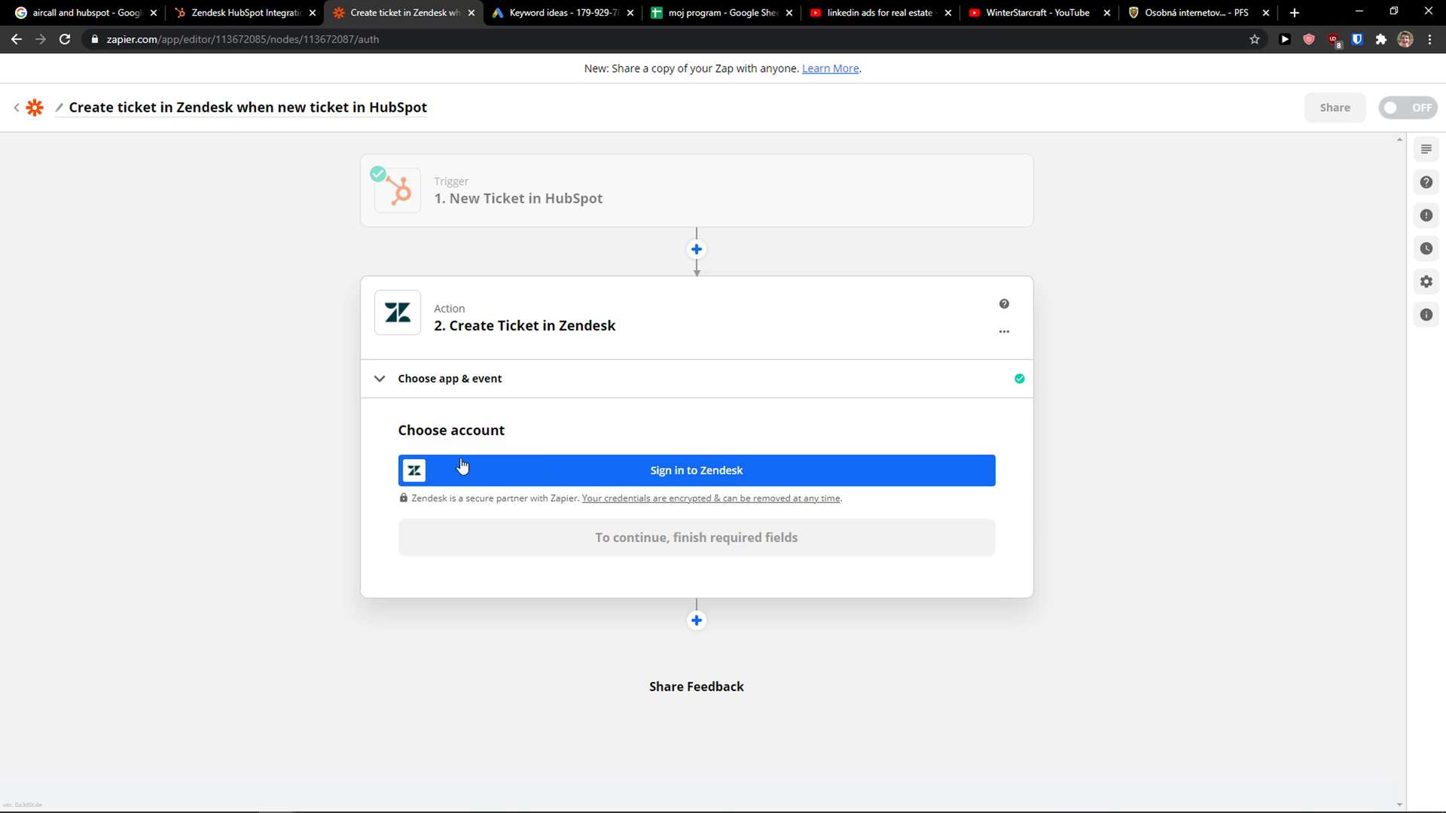
{"action": "left_click", "coordinate": [240, 13]}
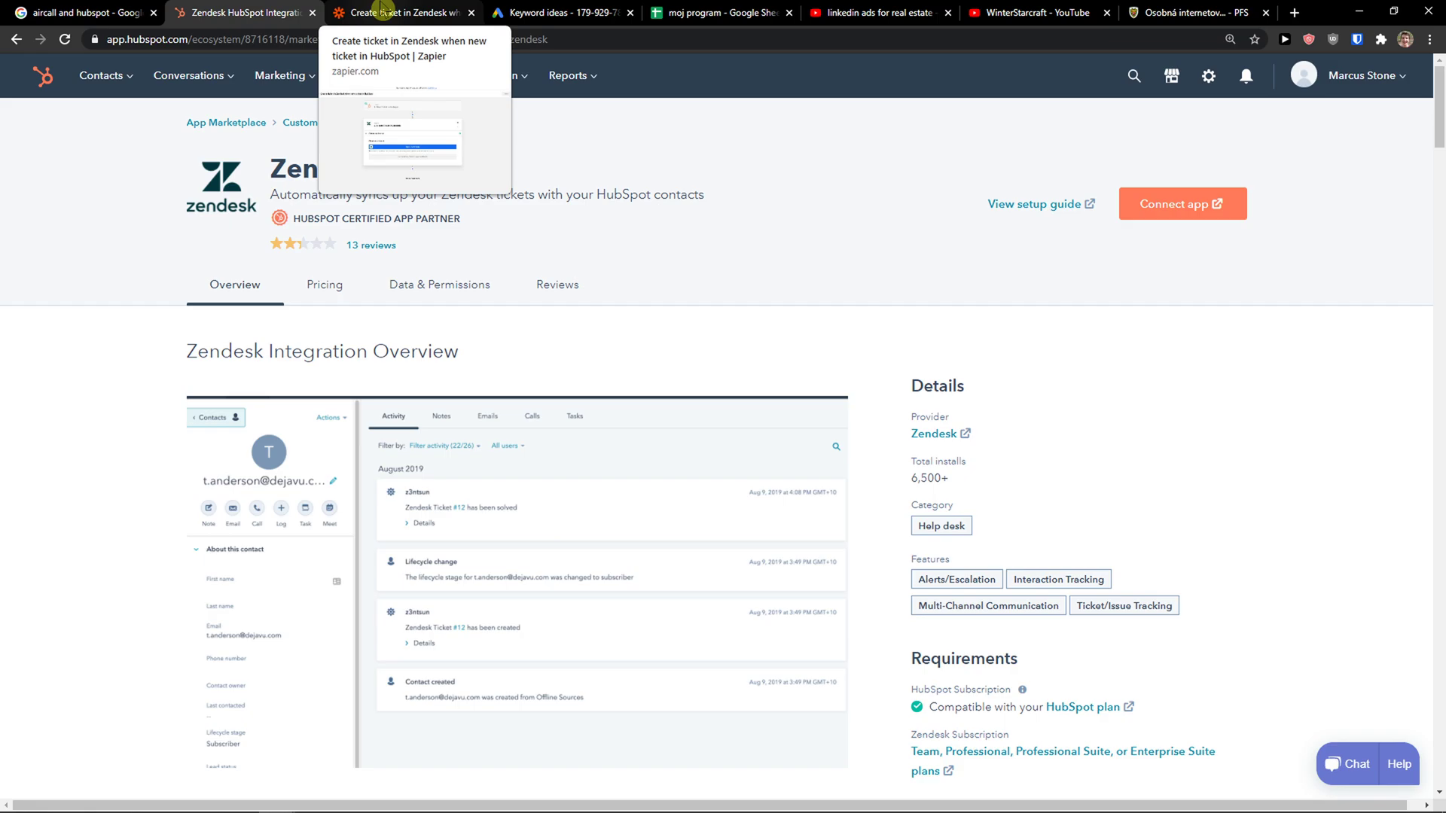
{"action": "left_click", "coordinate": [403, 12]}
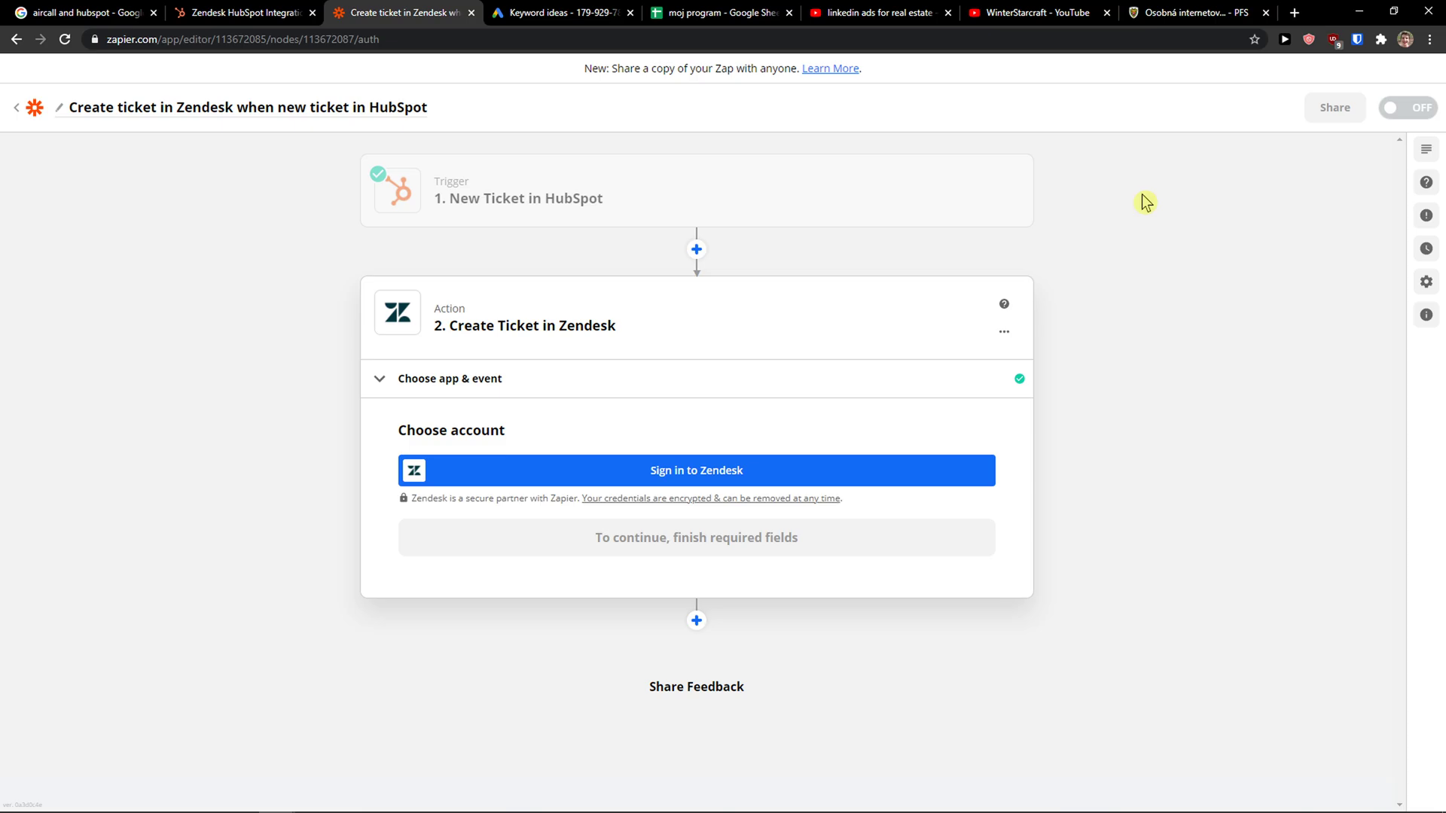
{"action": "left_click", "coordinate": [241, 13]}
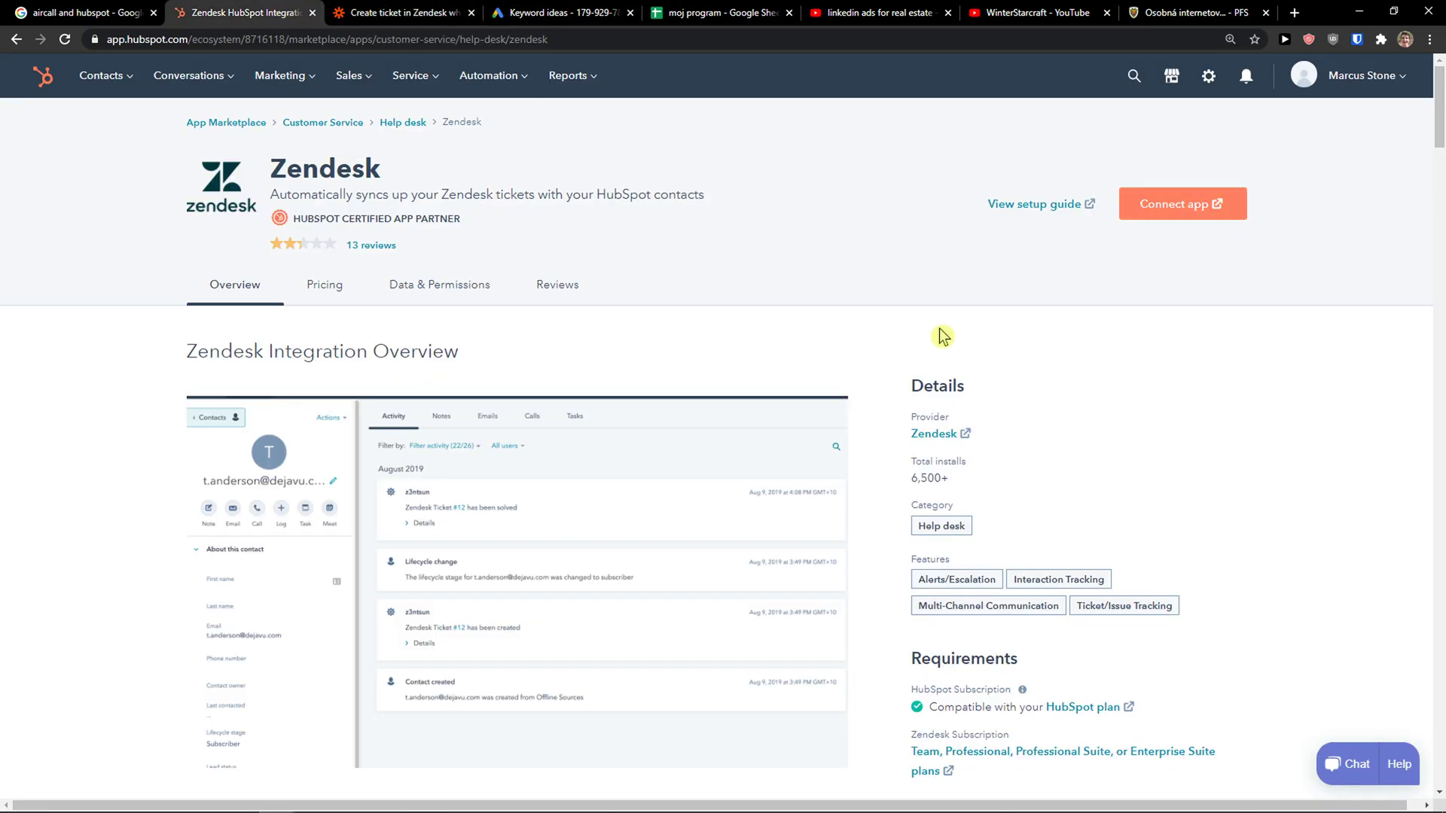